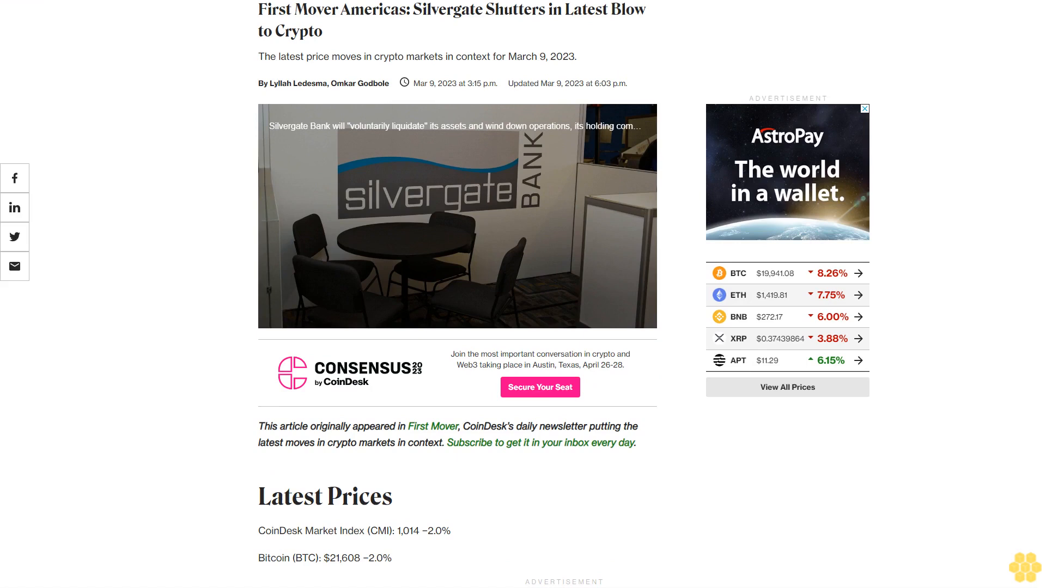
pyautogui.scroll(-3)
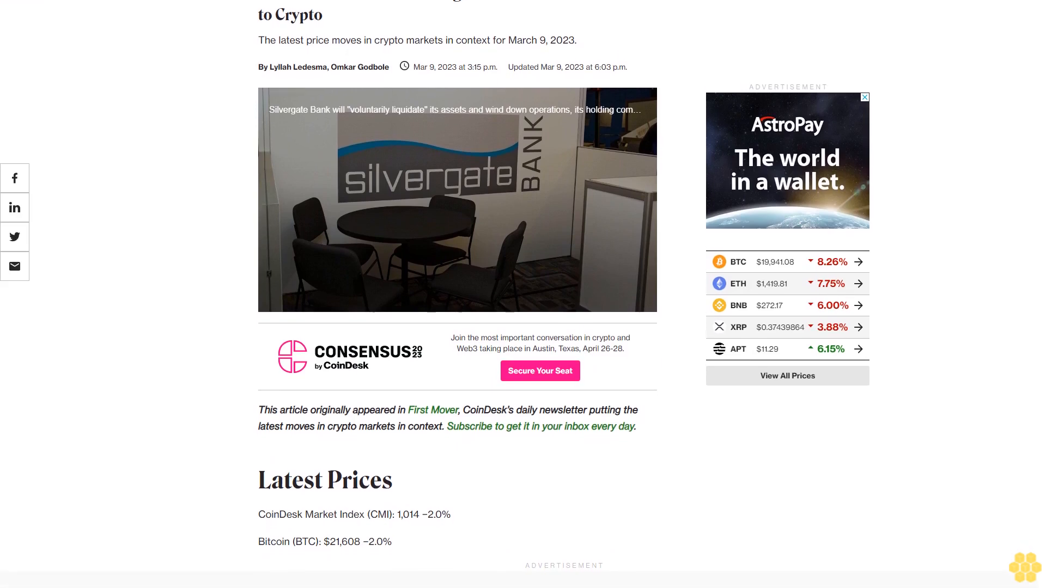
pyautogui.scroll(-3)
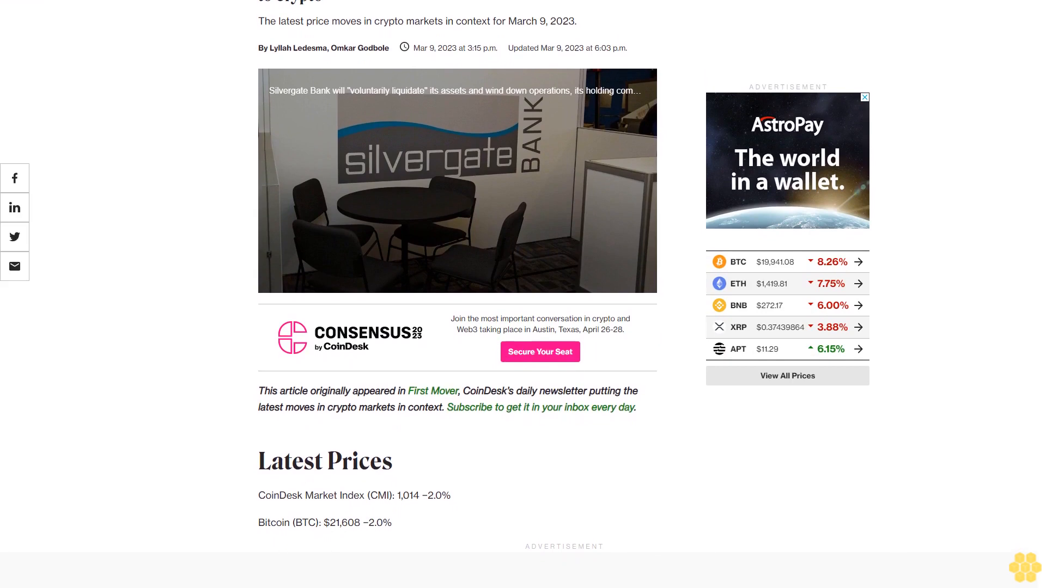
pyautogui.scroll(-3)
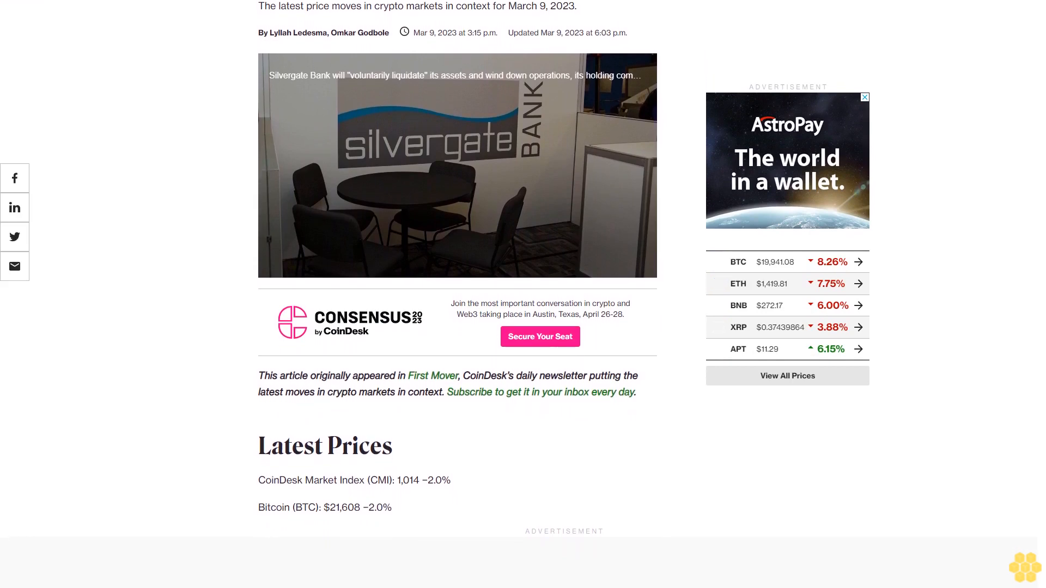
pyautogui.scroll(-3)
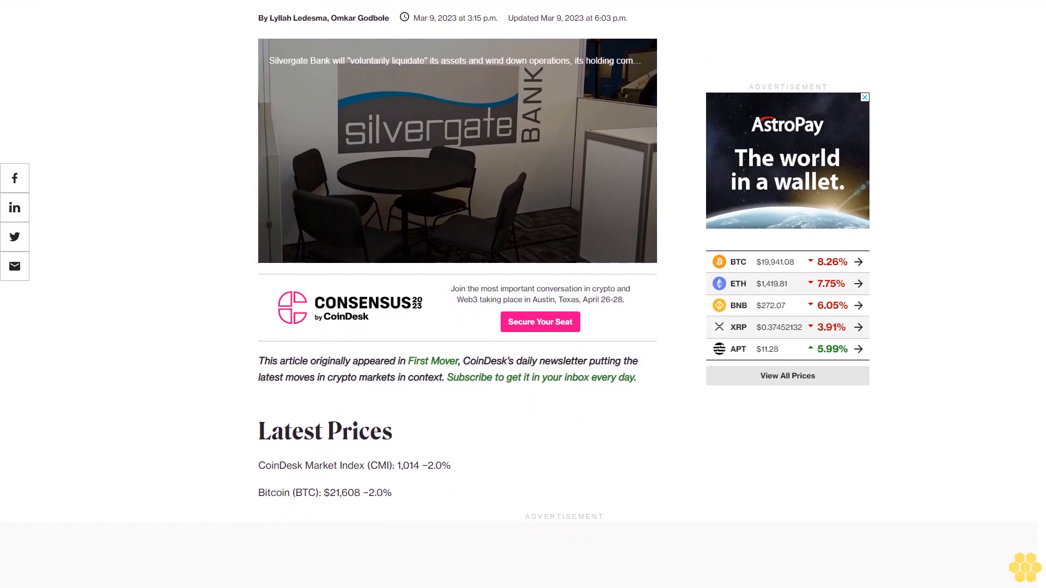
pyautogui.scroll(-3)
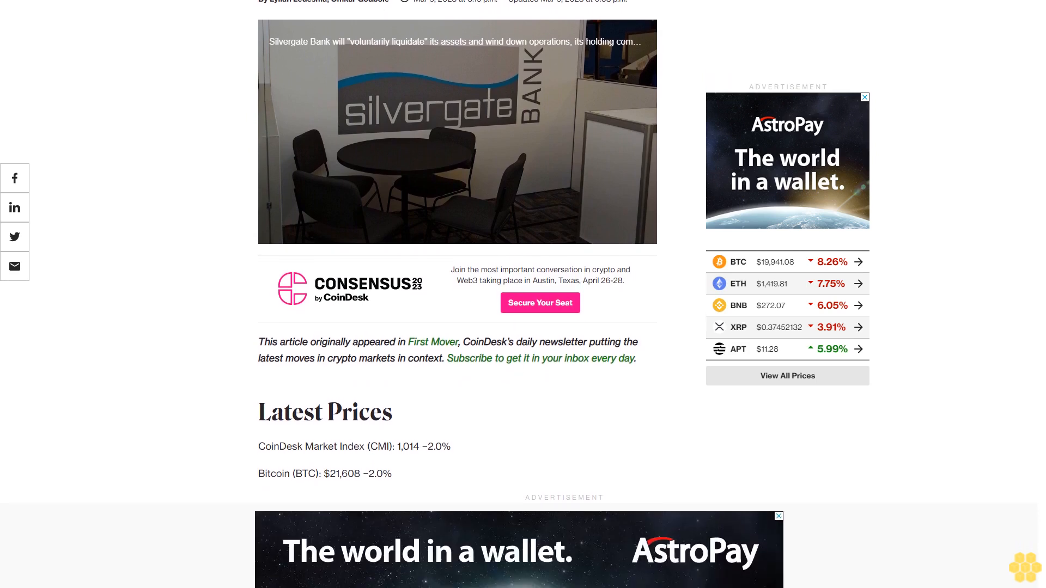
pyautogui.scroll(-3)
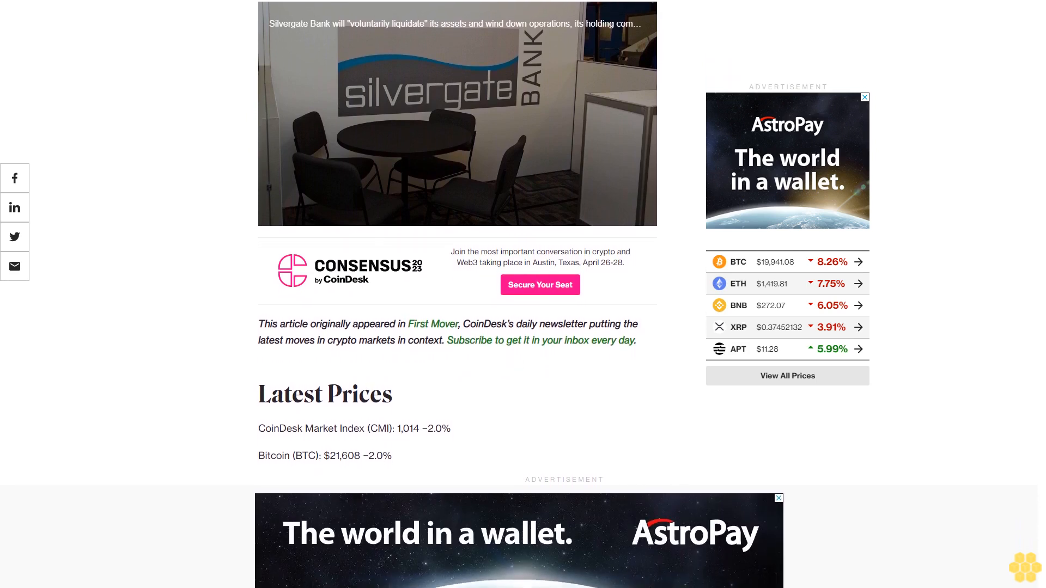
pyautogui.scroll(-3)
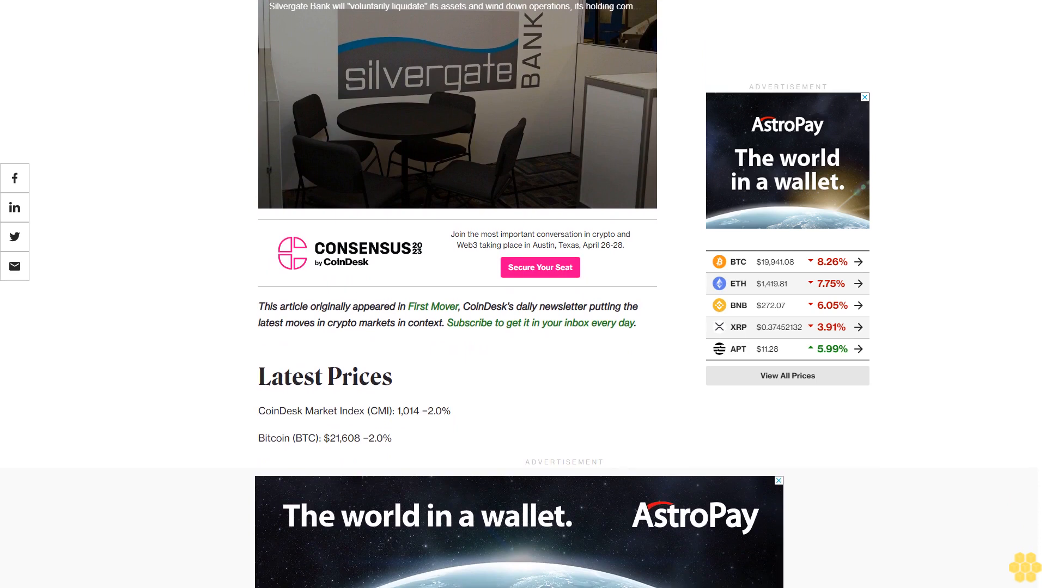
pyautogui.scroll(-3)
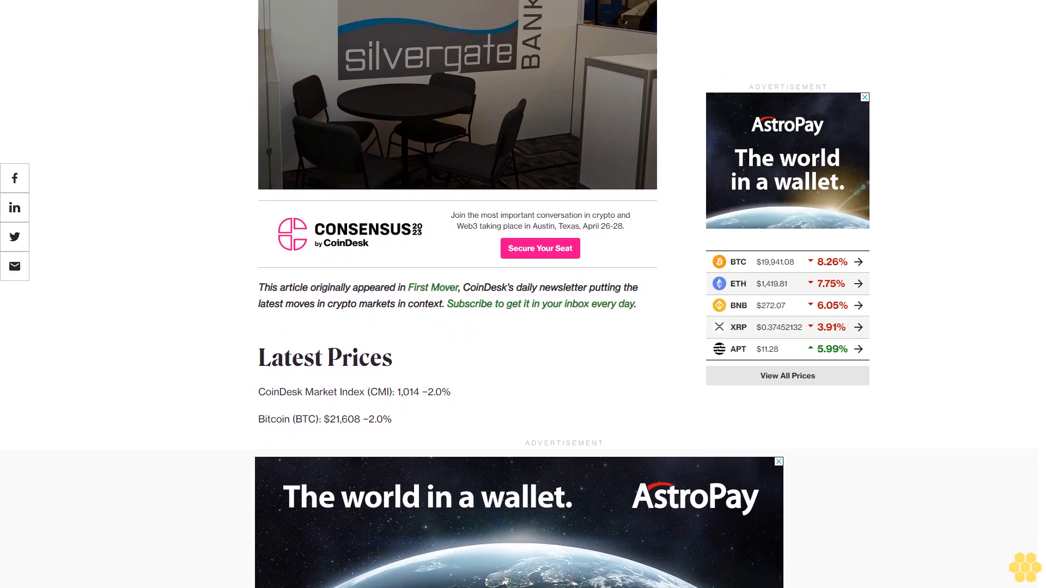
pyautogui.scroll(-3)
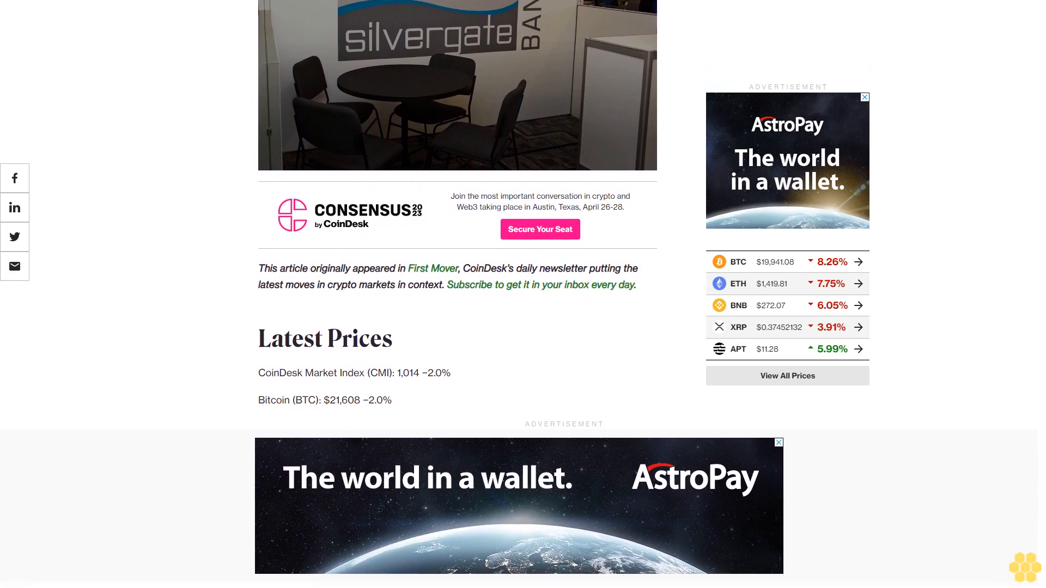
pyautogui.scroll(-3)
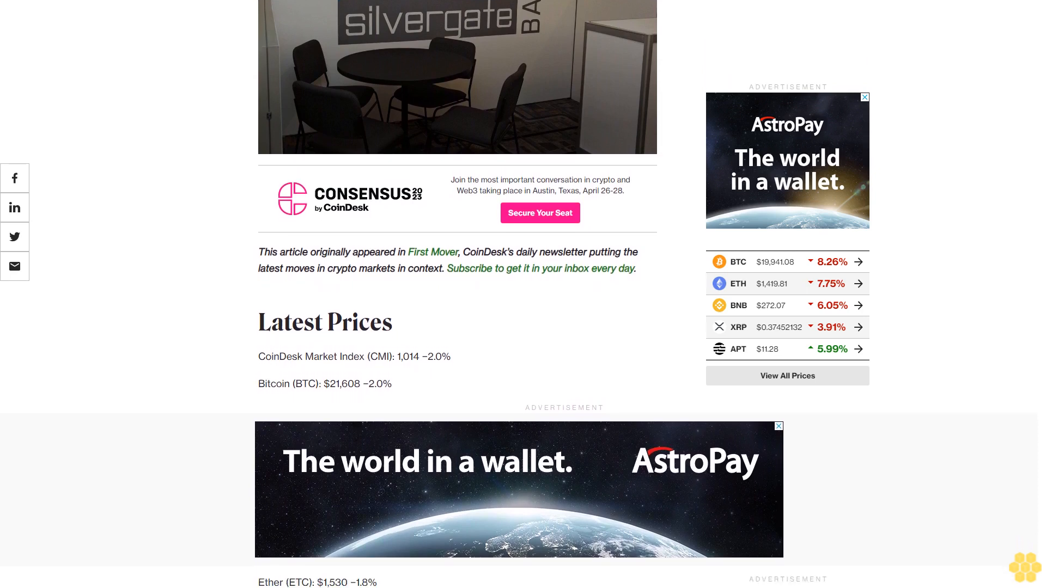
pyautogui.scroll(-3)
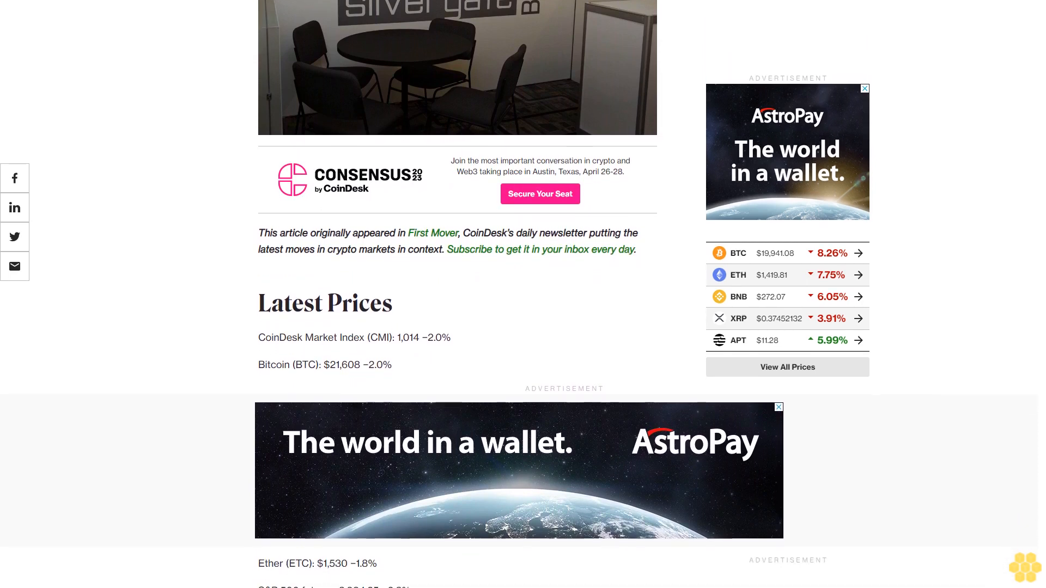
pyautogui.scroll(-3)
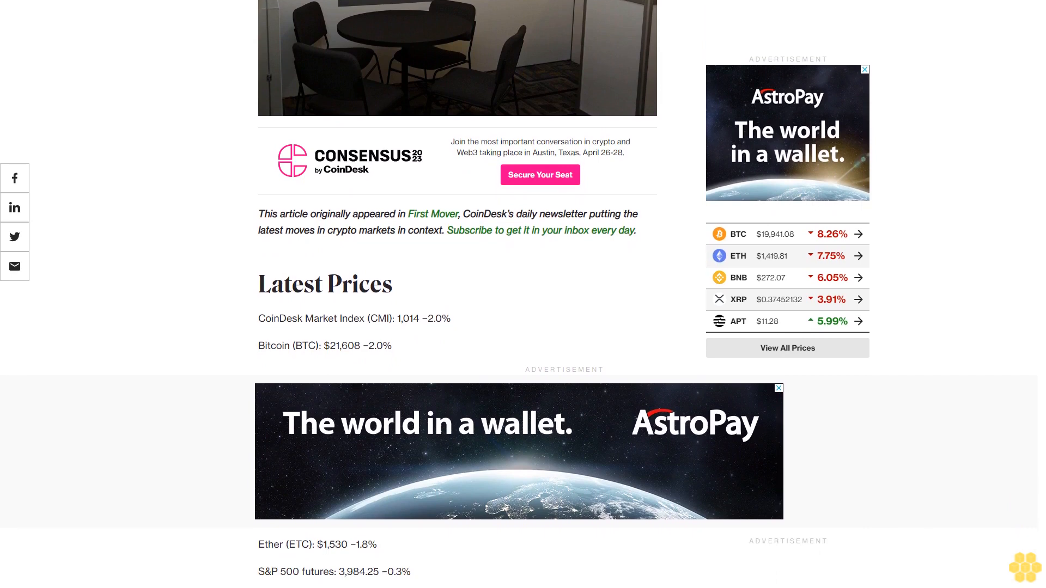
pyautogui.scroll(-3)
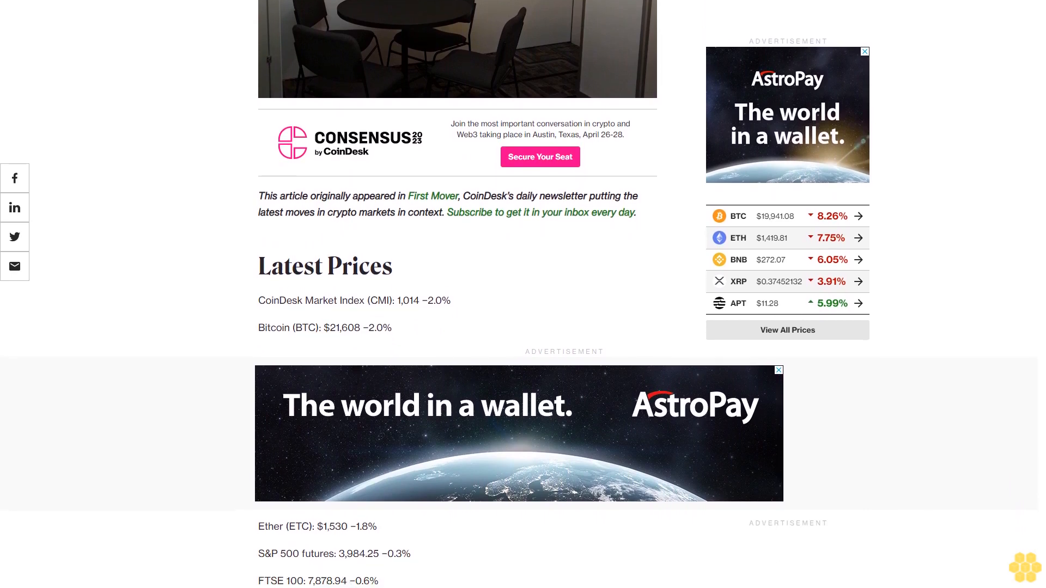
pyautogui.scroll(-3)
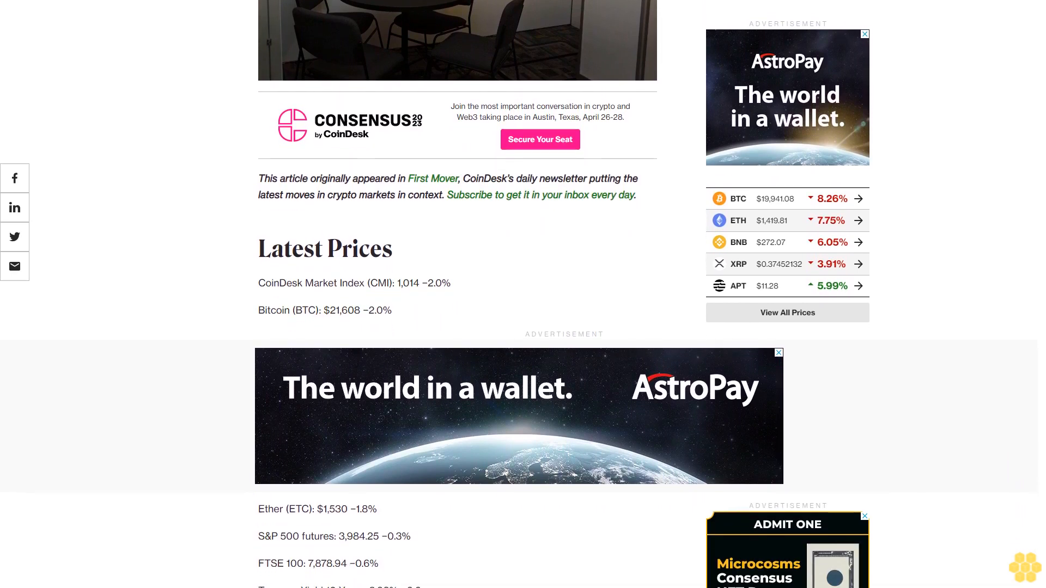
pyautogui.scroll(-3)
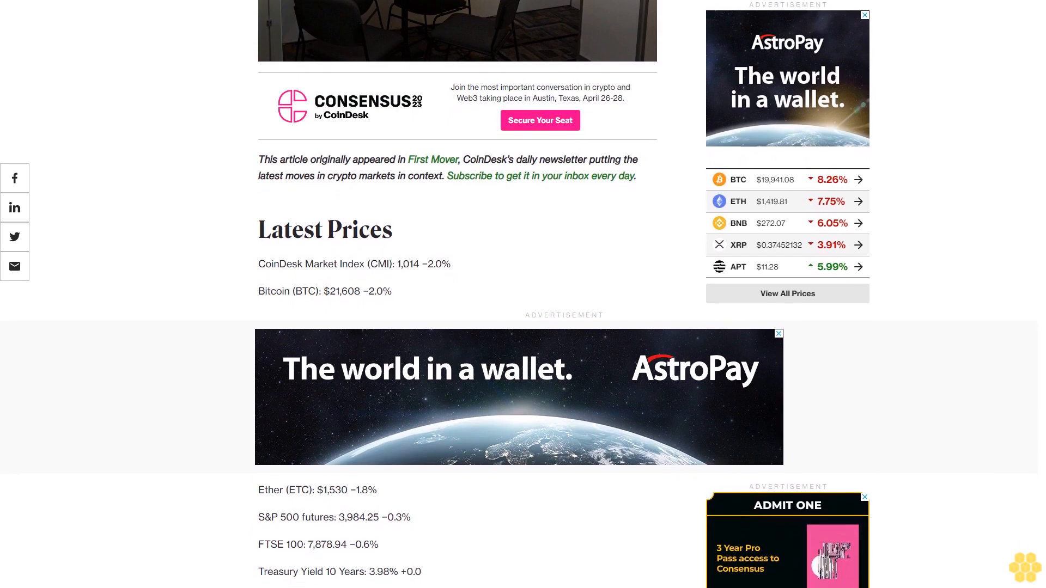
pyautogui.scroll(-3)
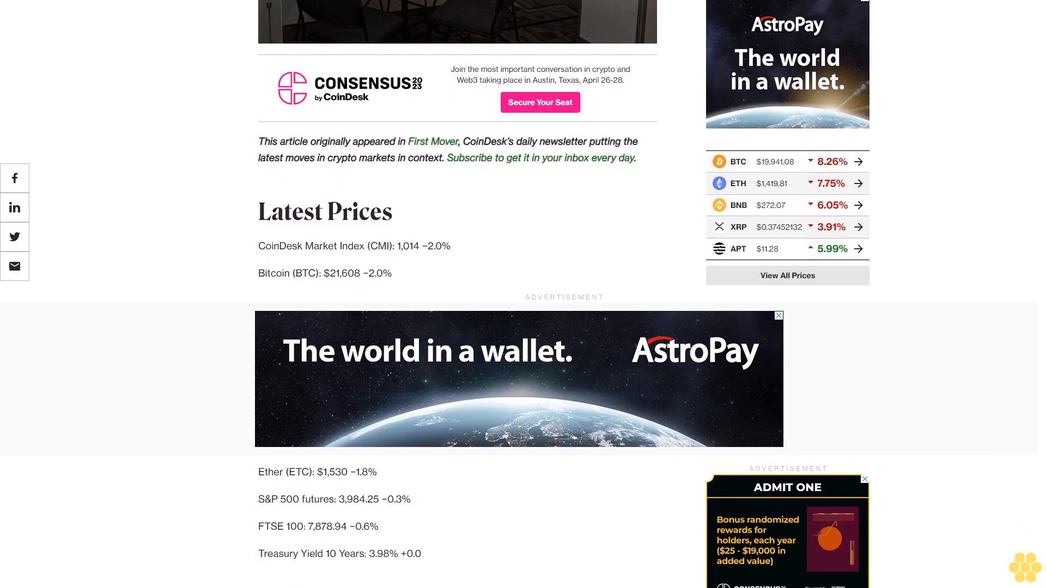
pyautogui.scroll(-3)
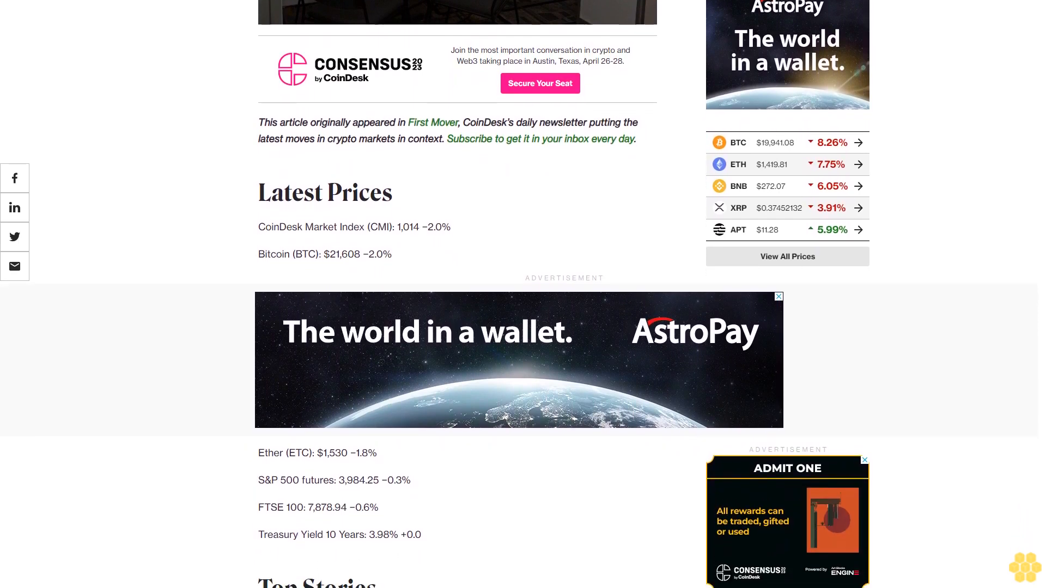
pyautogui.scroll(-3)
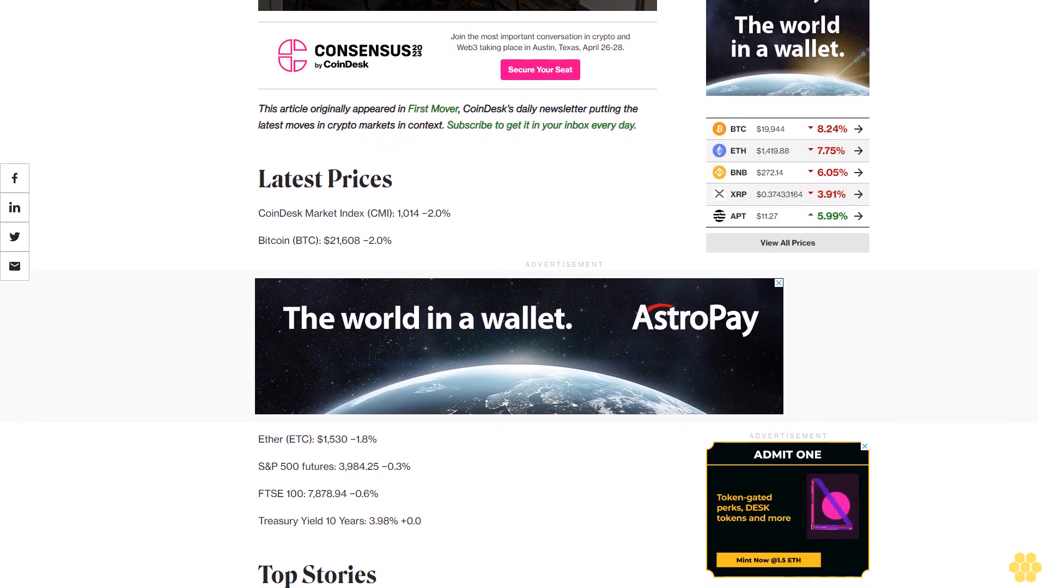
pyautogui.scroll(-3)
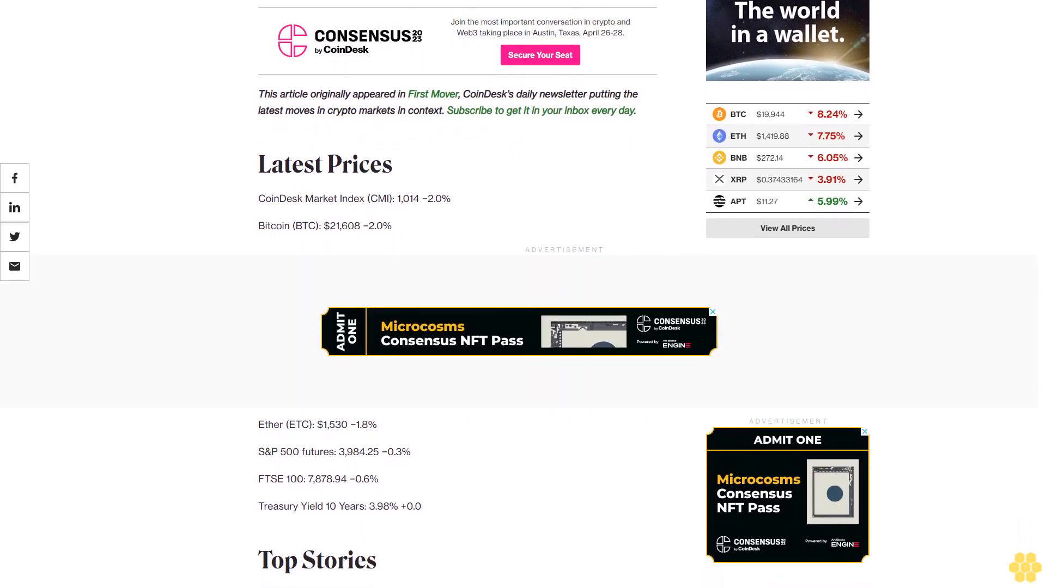
pyautogui.scroll(-3)
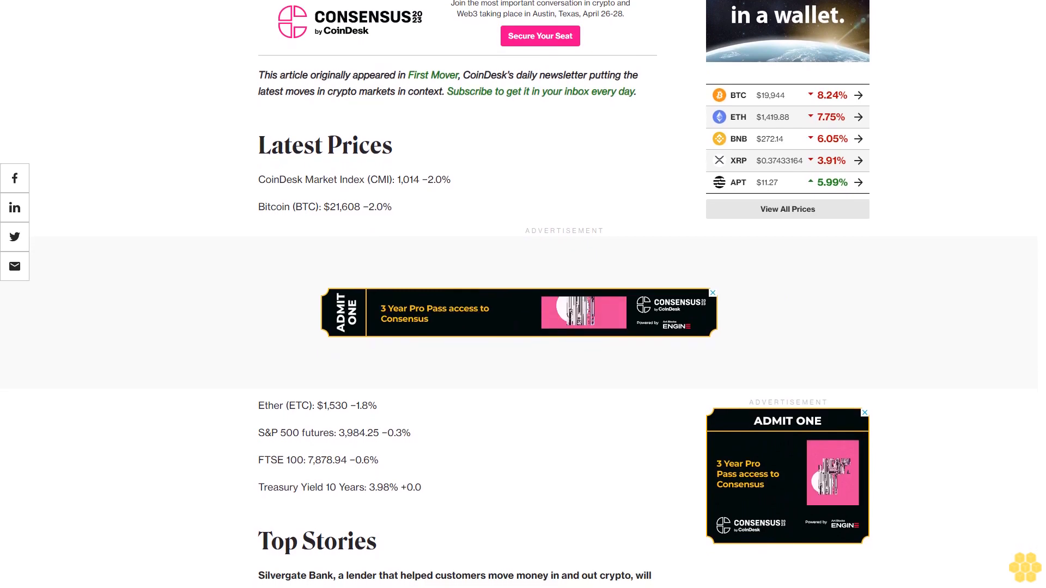
pyautogui.scroll(-3)
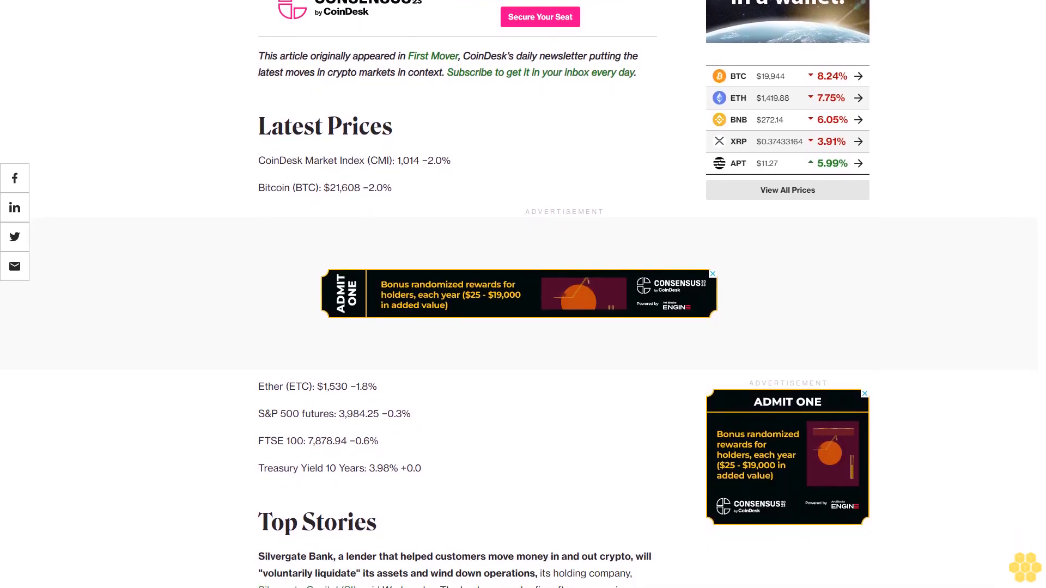
pyautogui.scroll(-3)
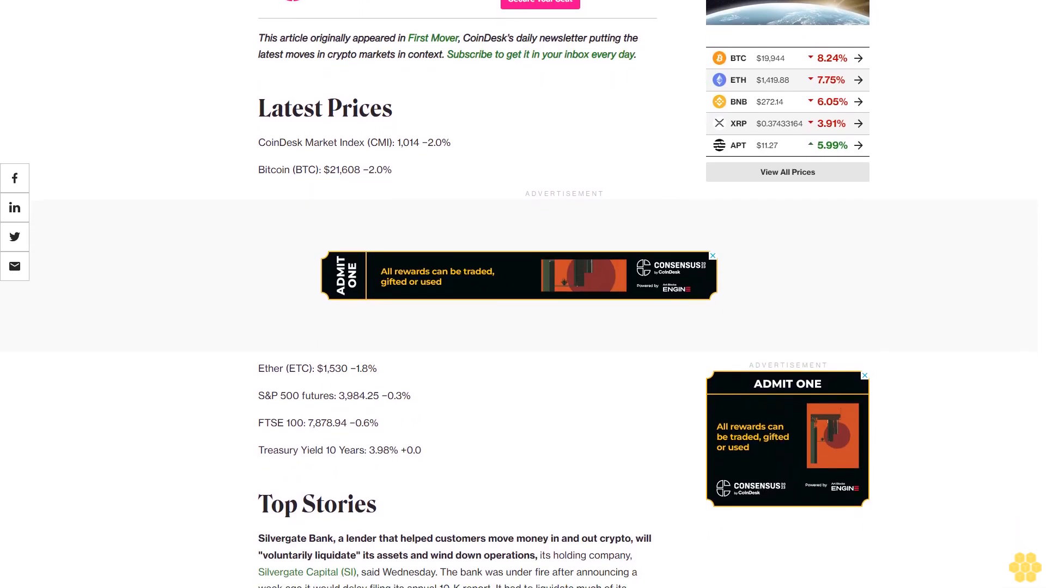
pyautogui.scroll(-3)
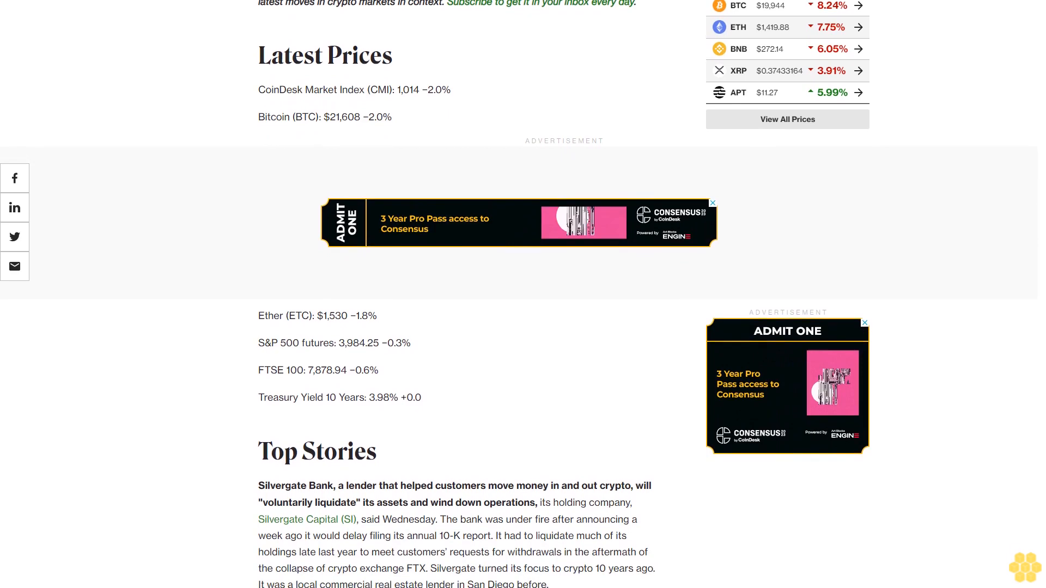
pyautogui.scroll(-3)
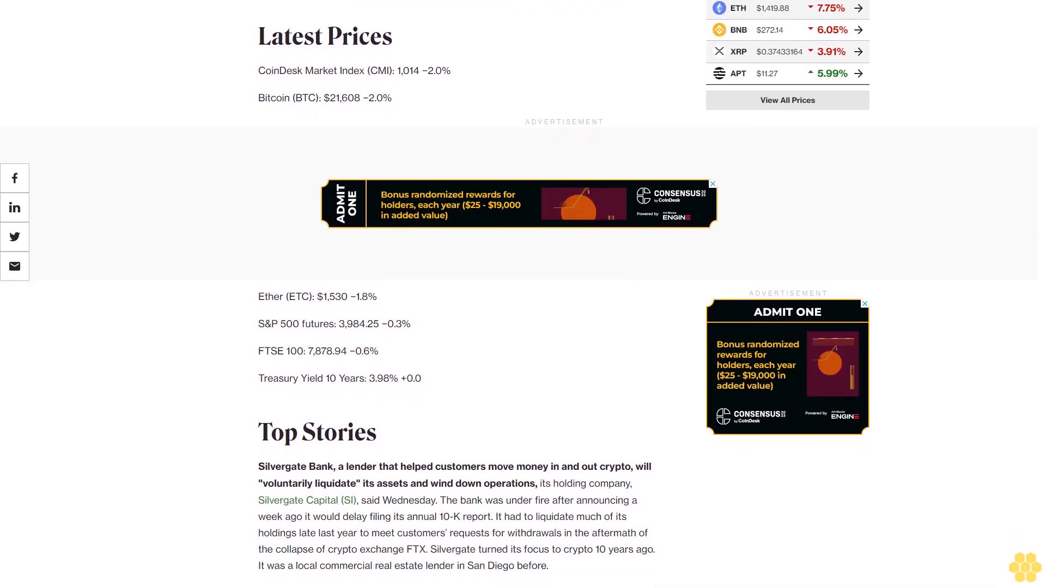
pyautogui.scroll(-3)
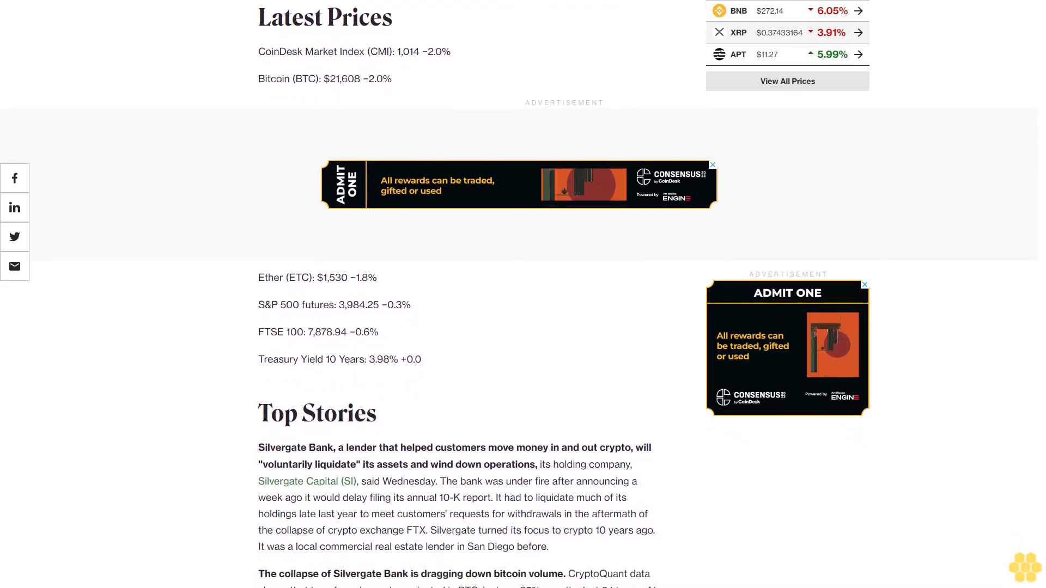
pyautogui.scroll(-3)
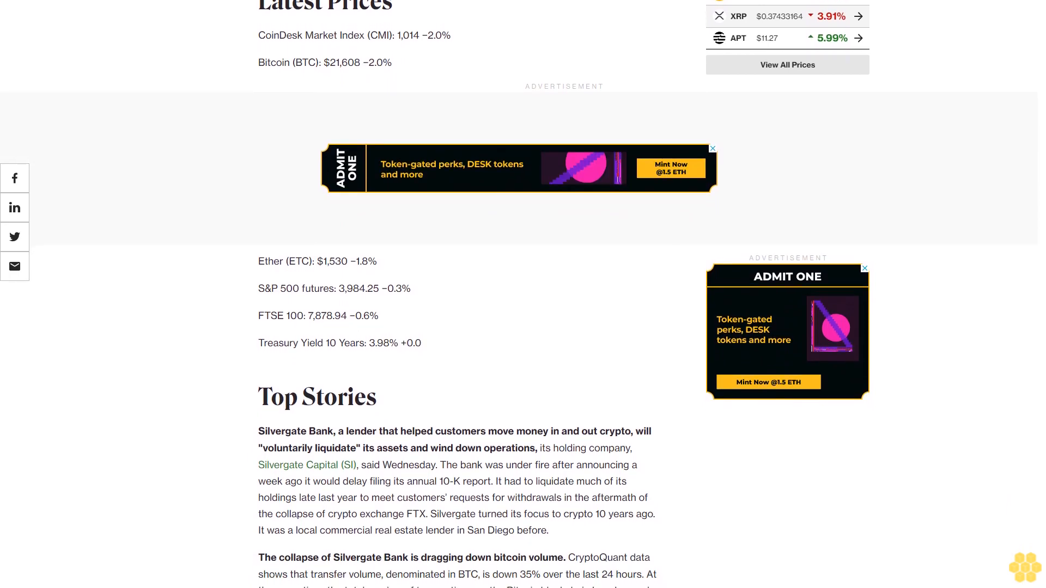
pyautogui.scroll(-3)
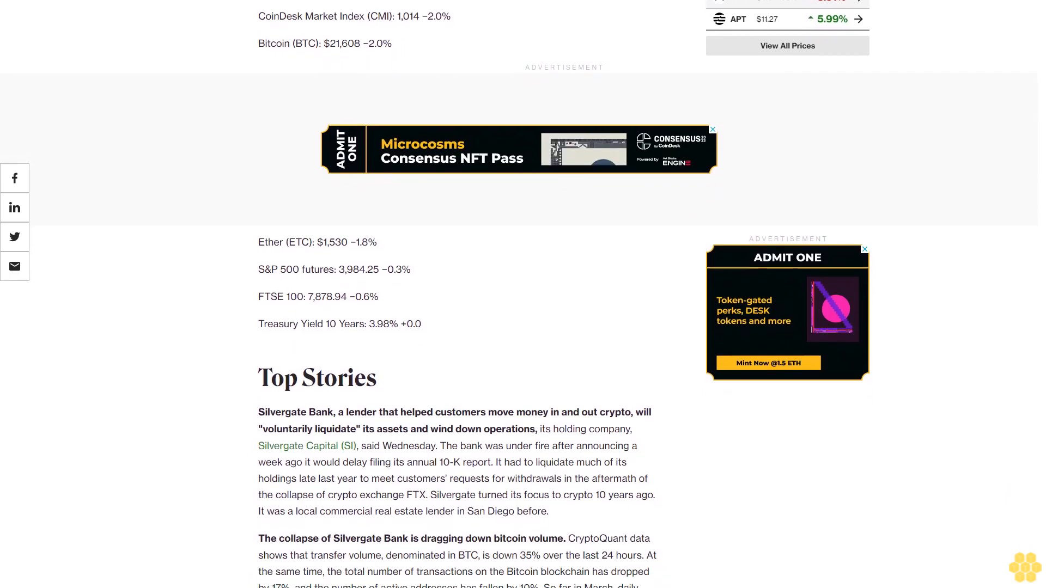
pyautogui.scroll(-3)
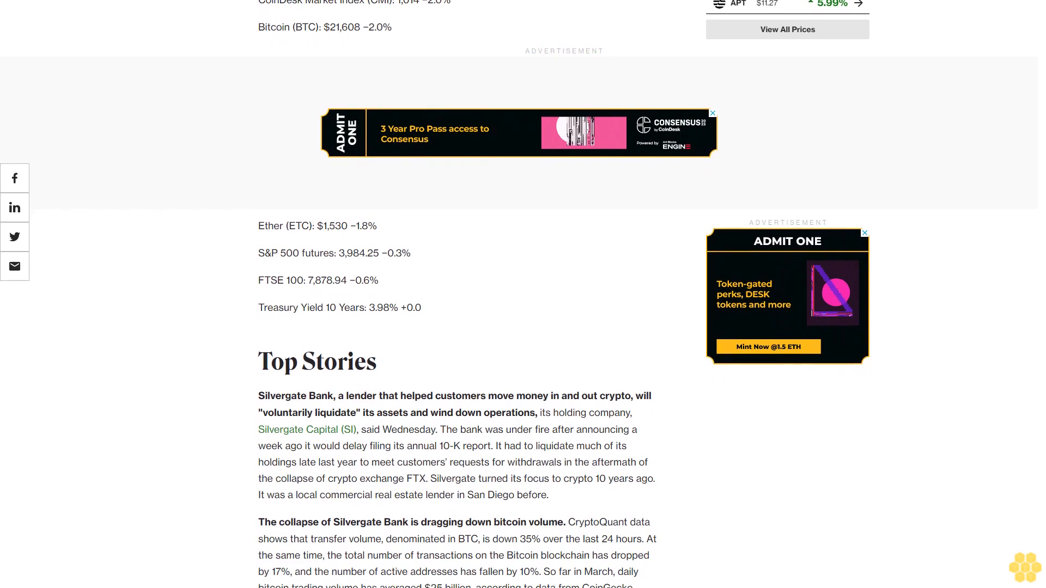
pyautogui.scroll(-3)
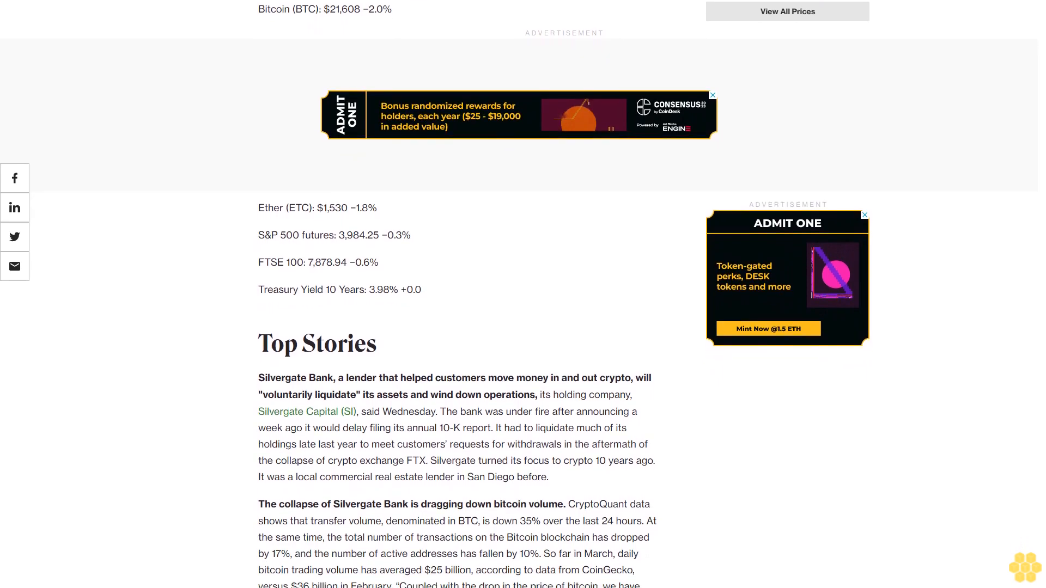
pyautogui.scroll(-3)
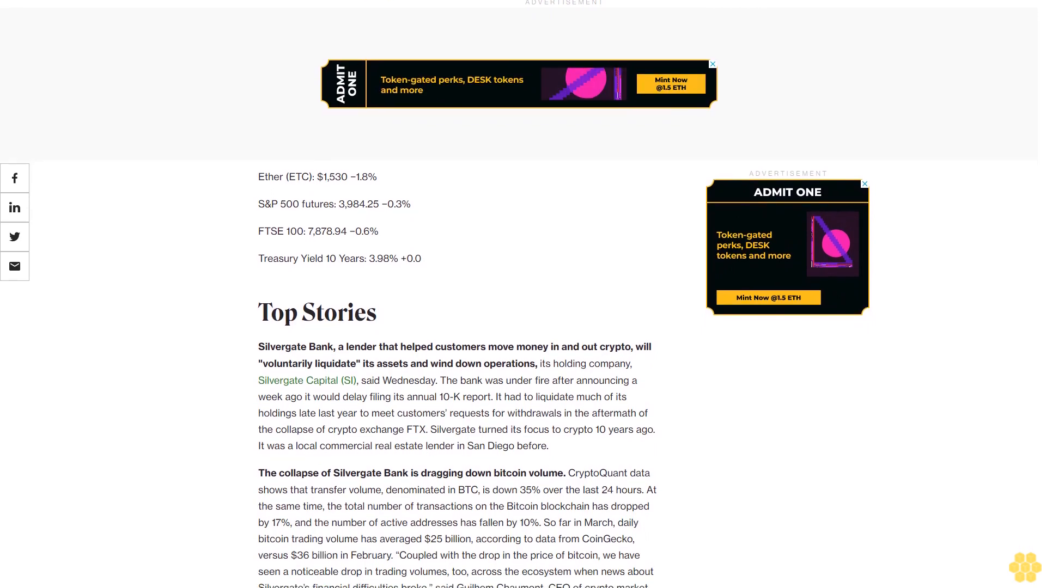
pyautogui.scroll(-3)
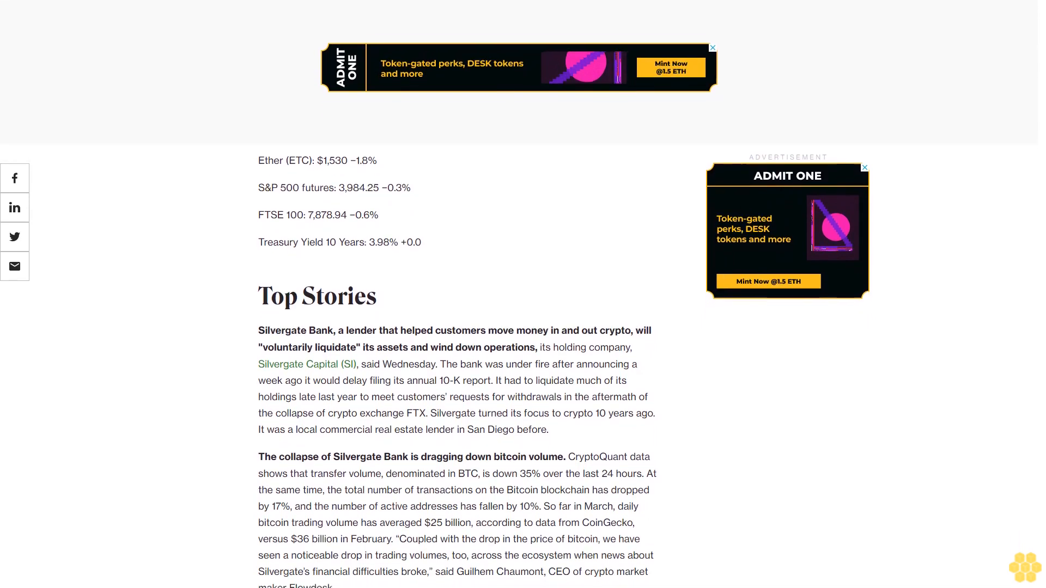
pyautogui.scroll(-3)
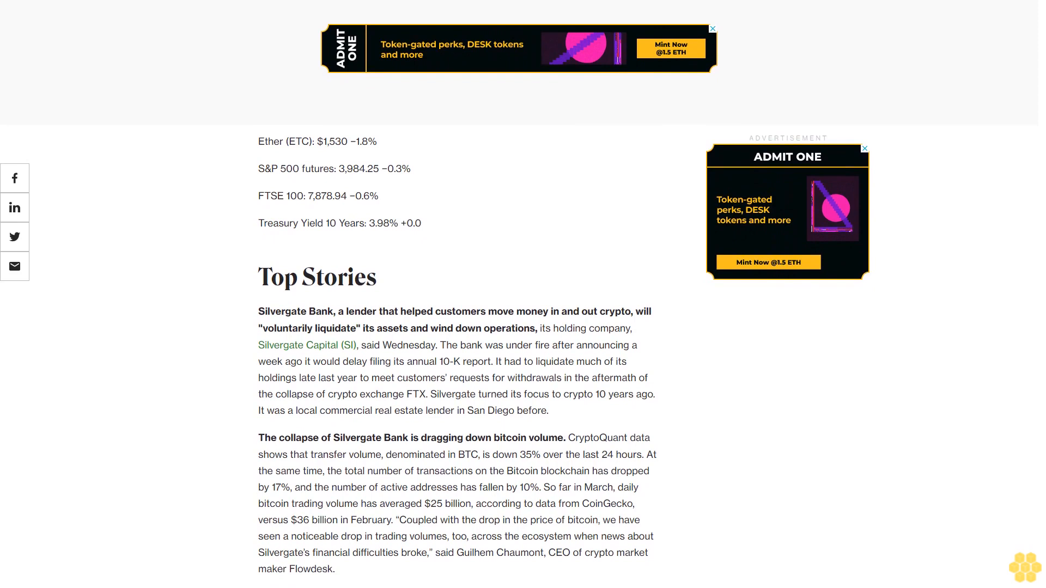
pyautogui.scroll(-3)
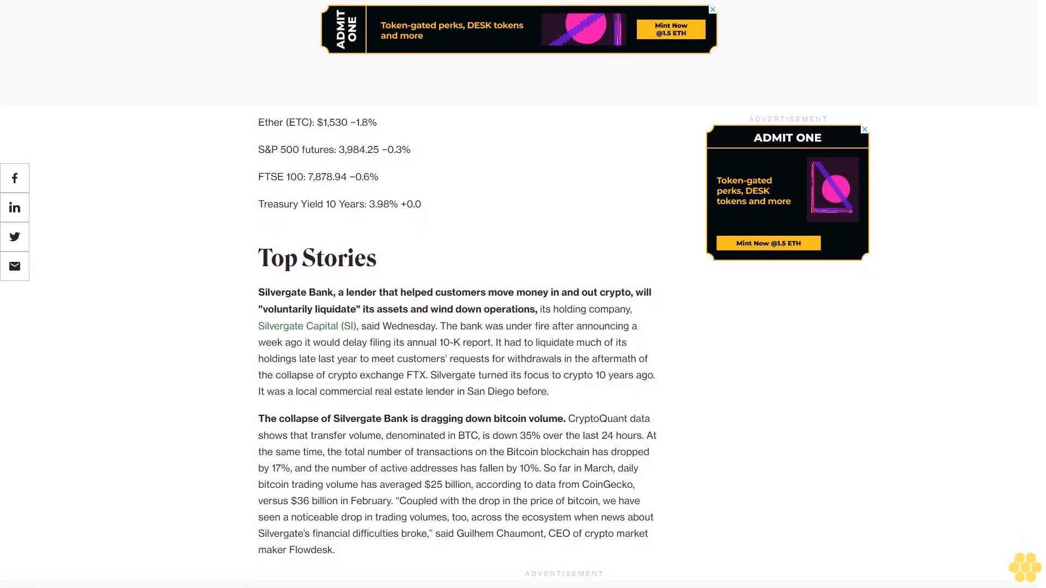
pyautogui.scroll(-3)
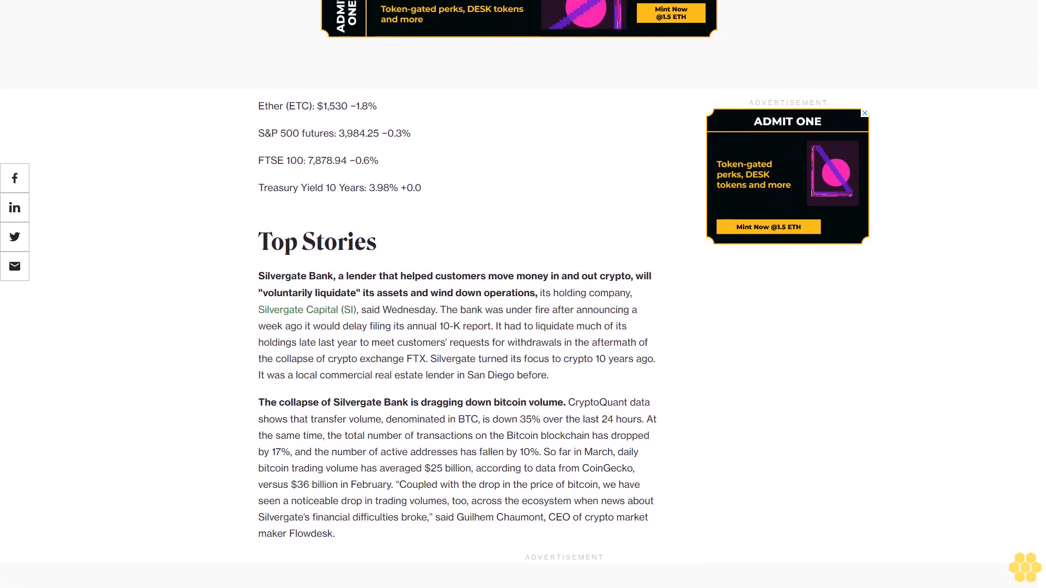
pyautogui.scroll(-3)
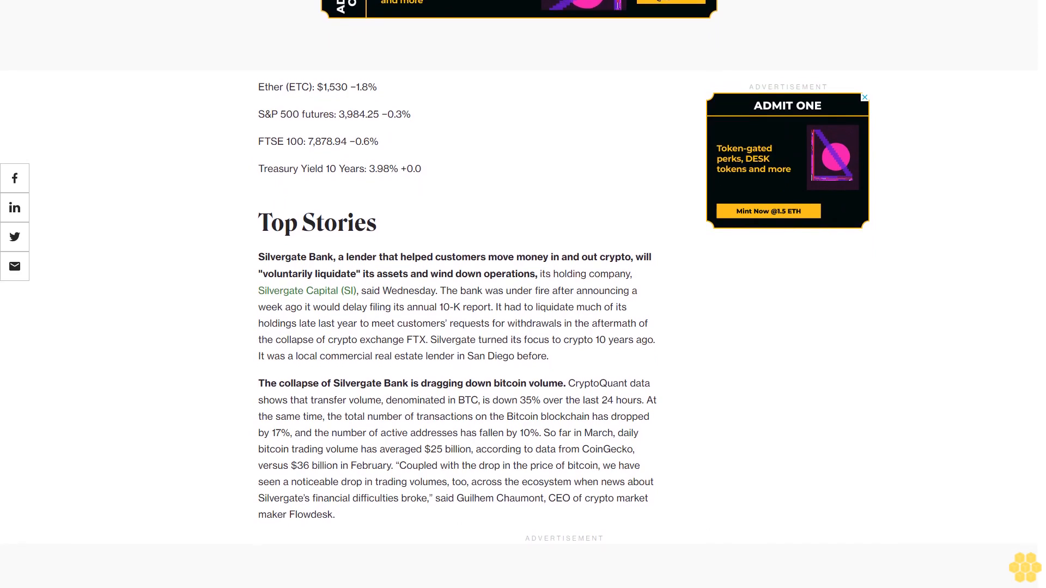
pyautogui.scroll(-3)
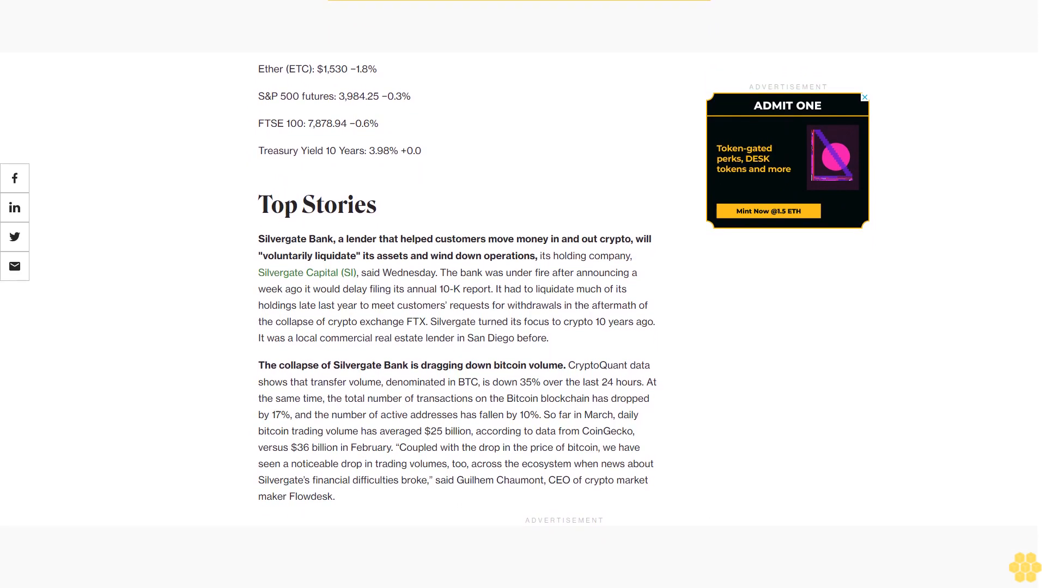
pyautogui.scroll(-3)
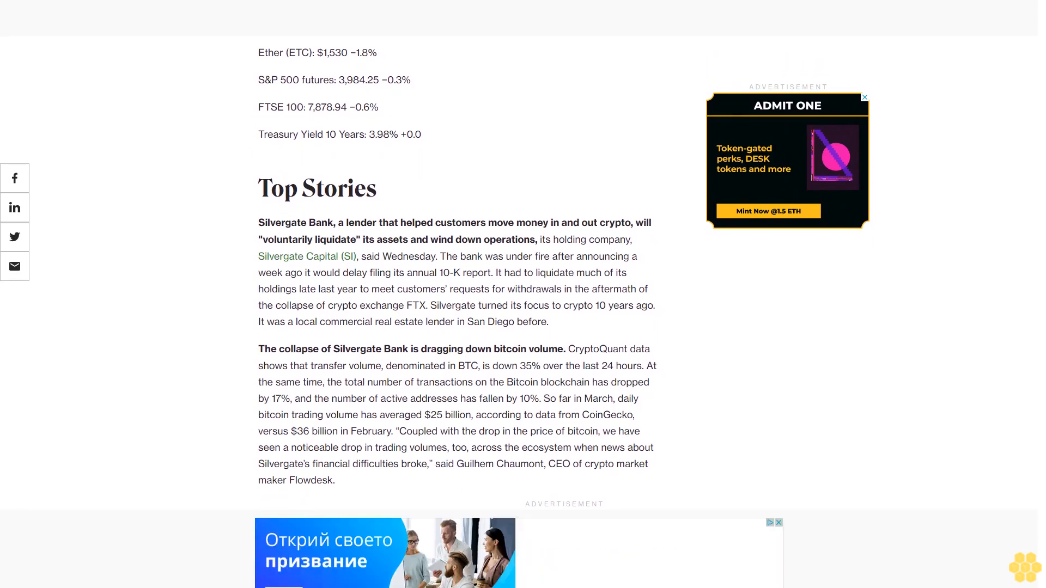
pyautogui.scroll(-3)
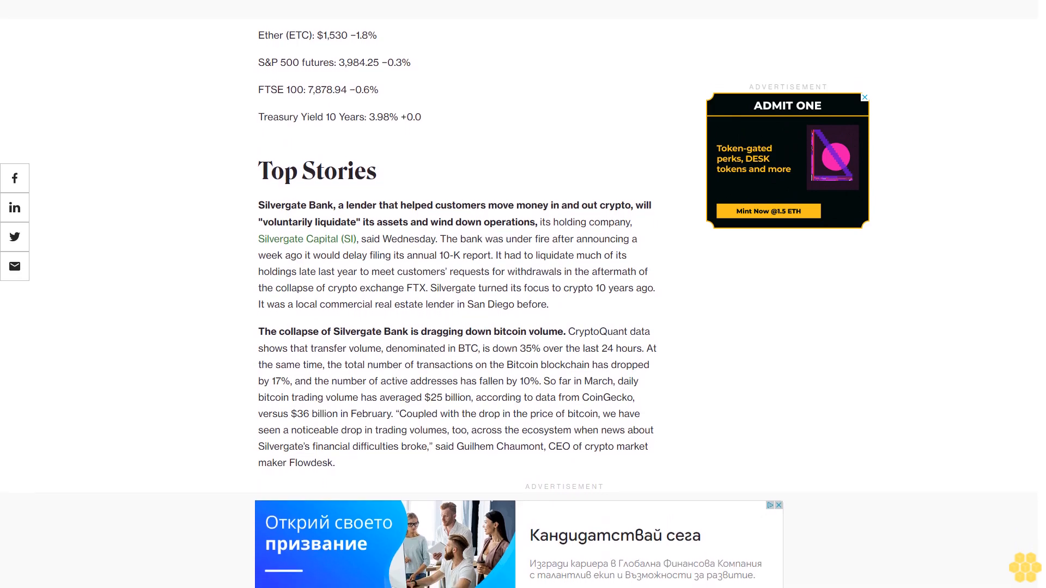
pyautogui.scroll(-3)
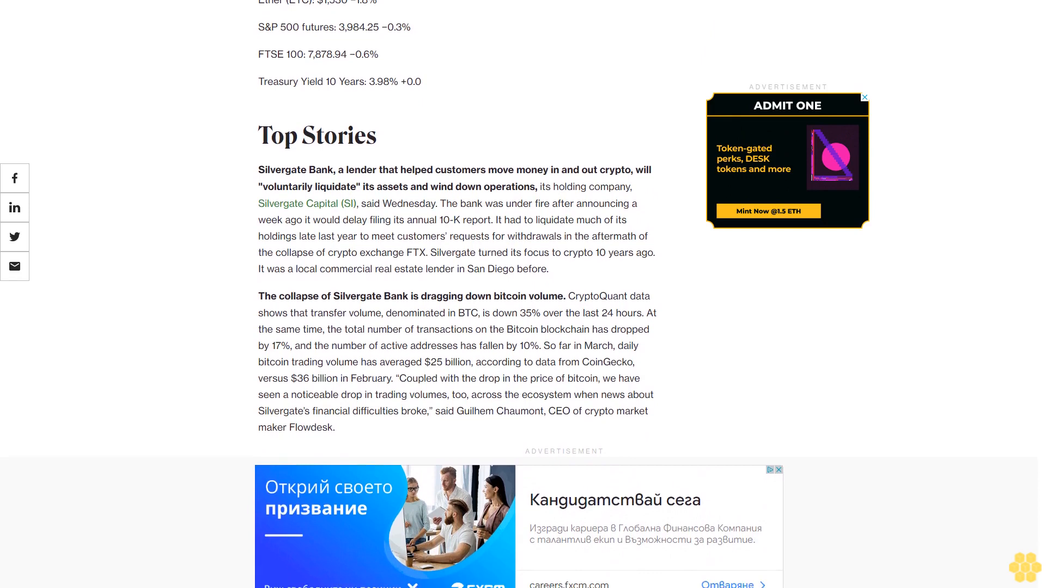
pyautogui.scroll(-3)
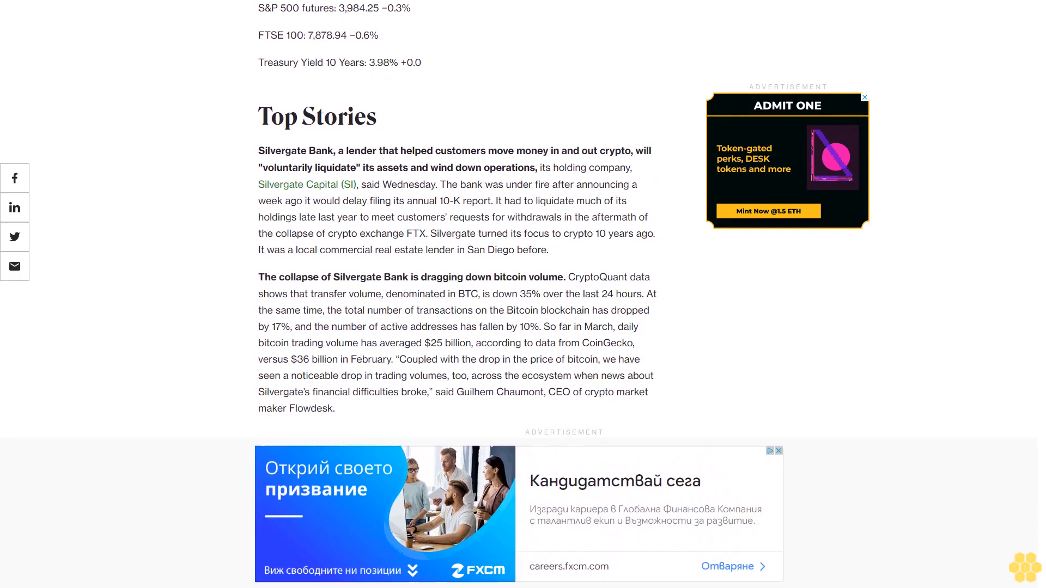
pyautogui.scroll(-3)
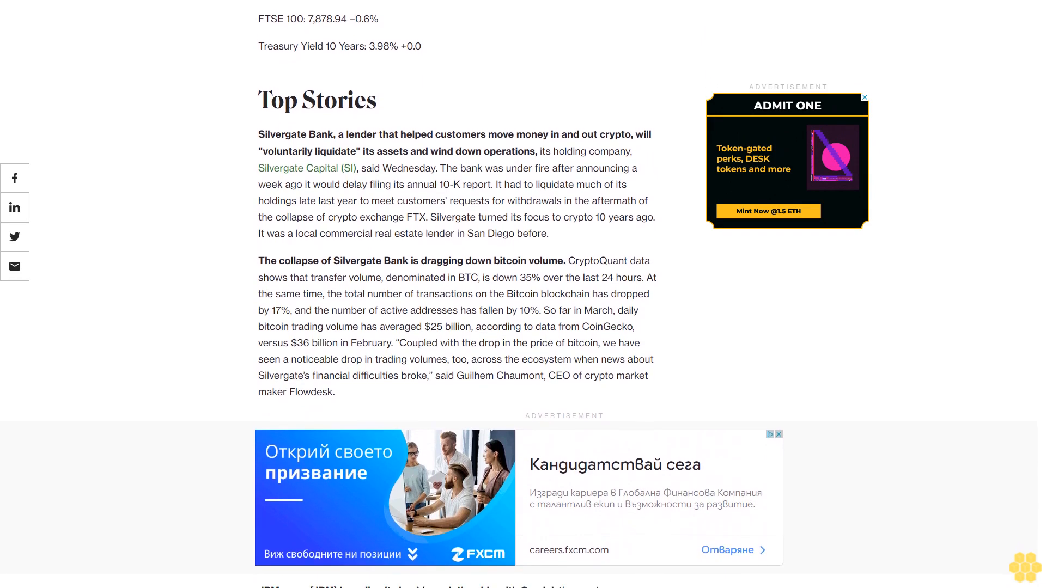
pyautogui.scroll(-3)
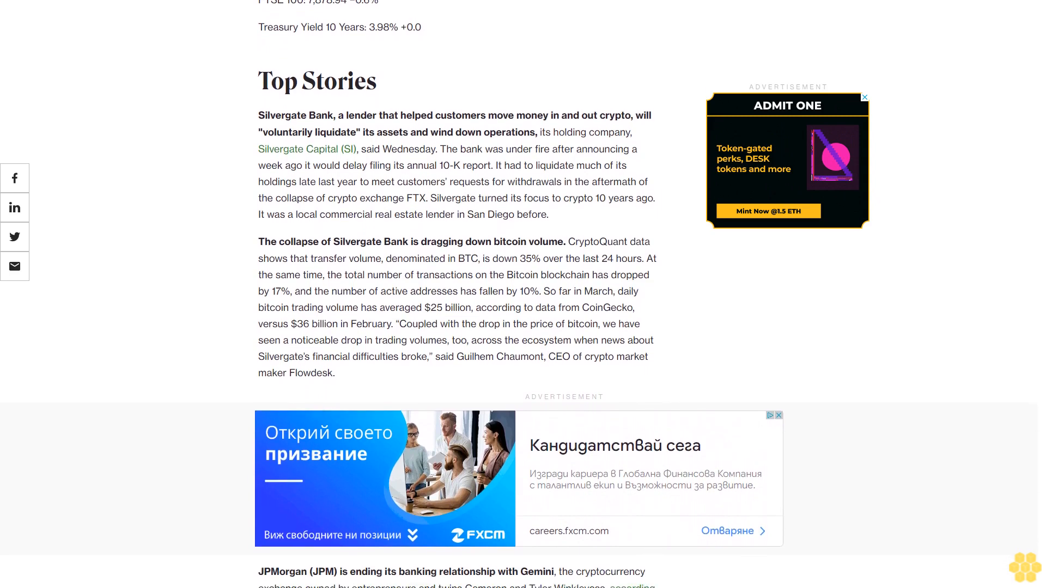
pyautogui.scroll(-3)
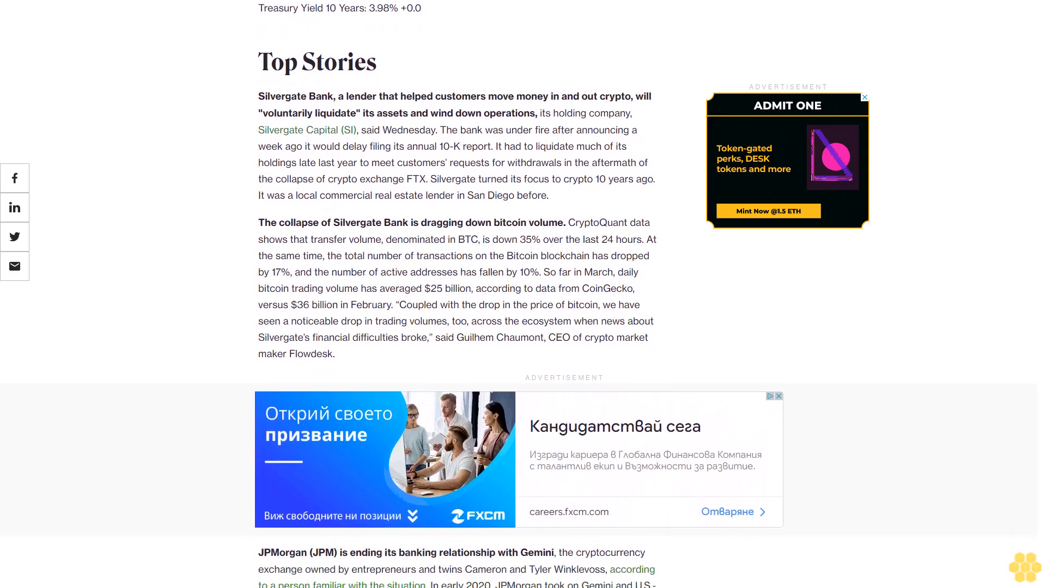
pyautogui.scroll(-3)
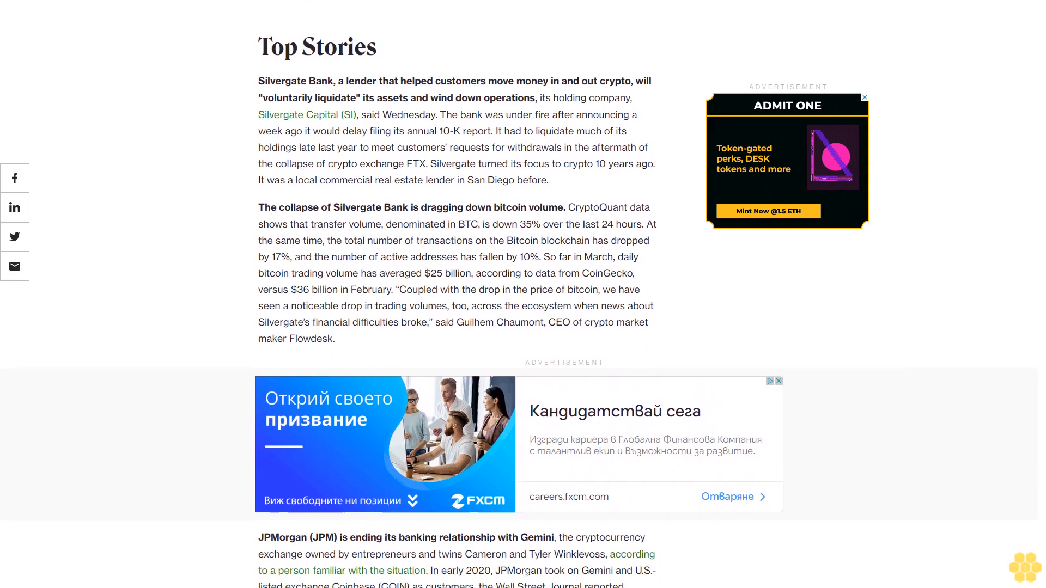
pyautogui.scroll(-3)
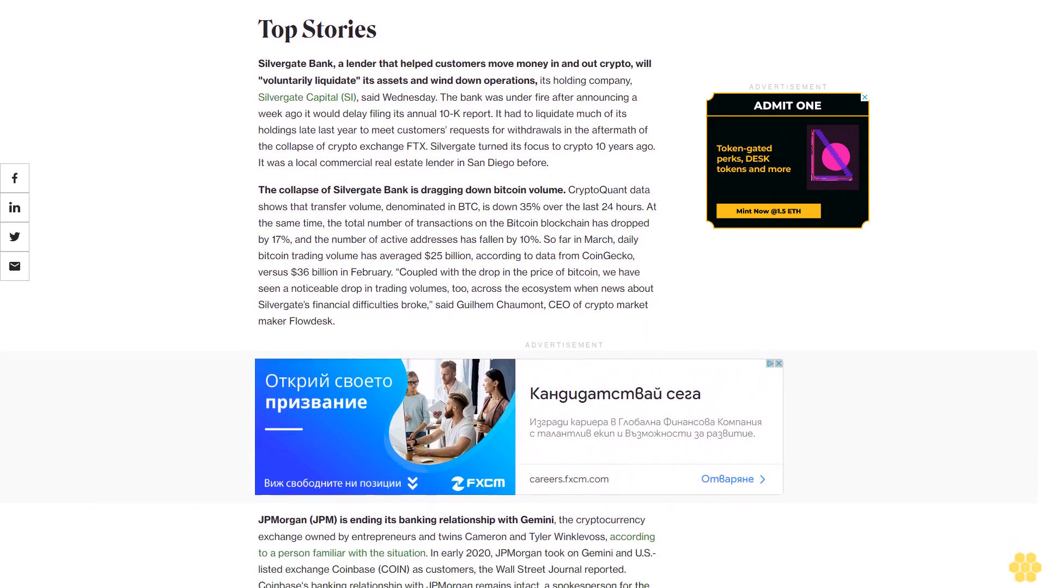
pyautogui.scroll(-3)
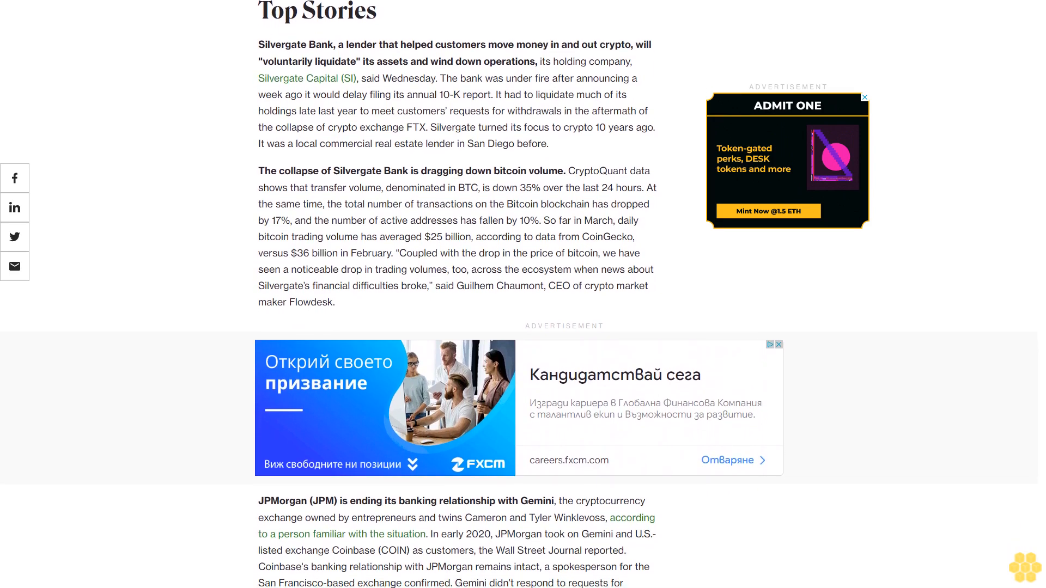
pyautogui.scroll(-3)
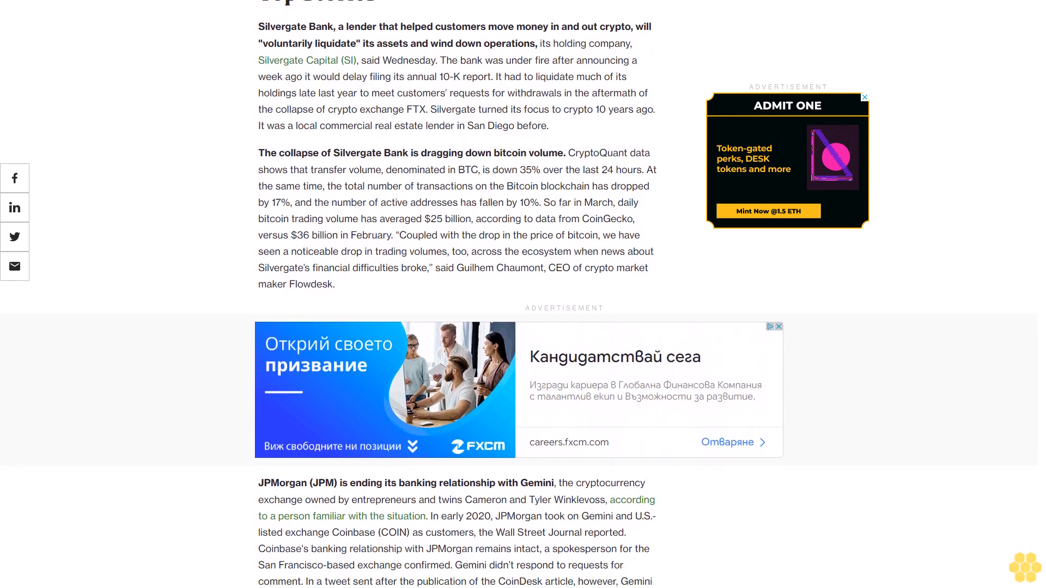
pyautogui.scroll(-3)
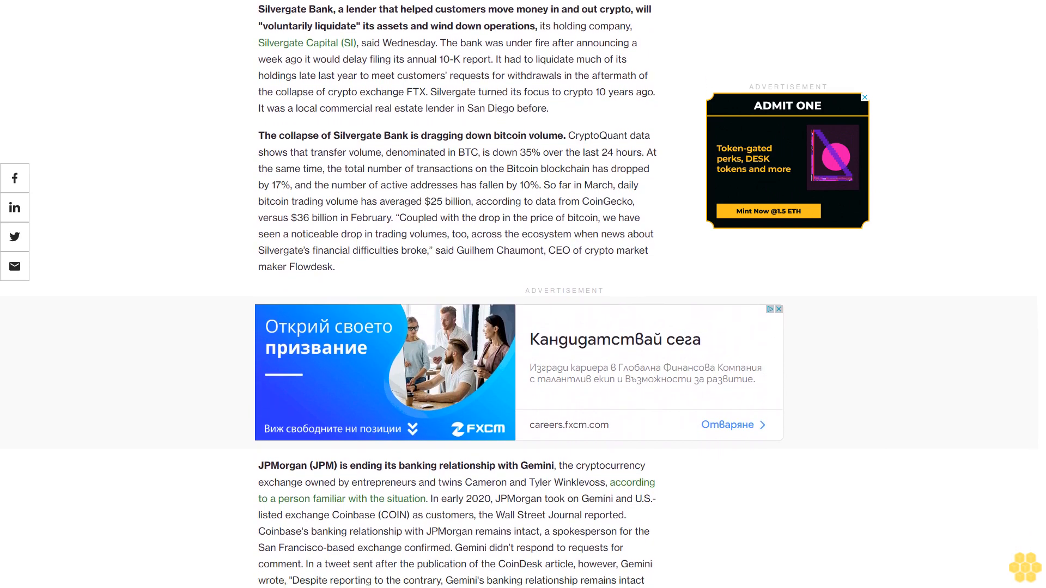
pyautogui.scroll(-3)
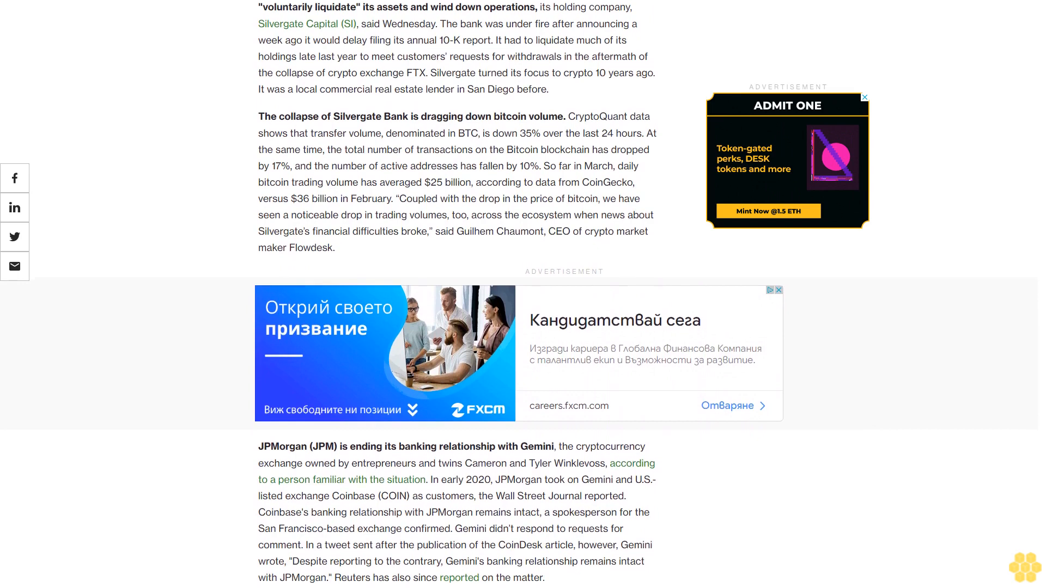
pyautogui.scroll(-3)
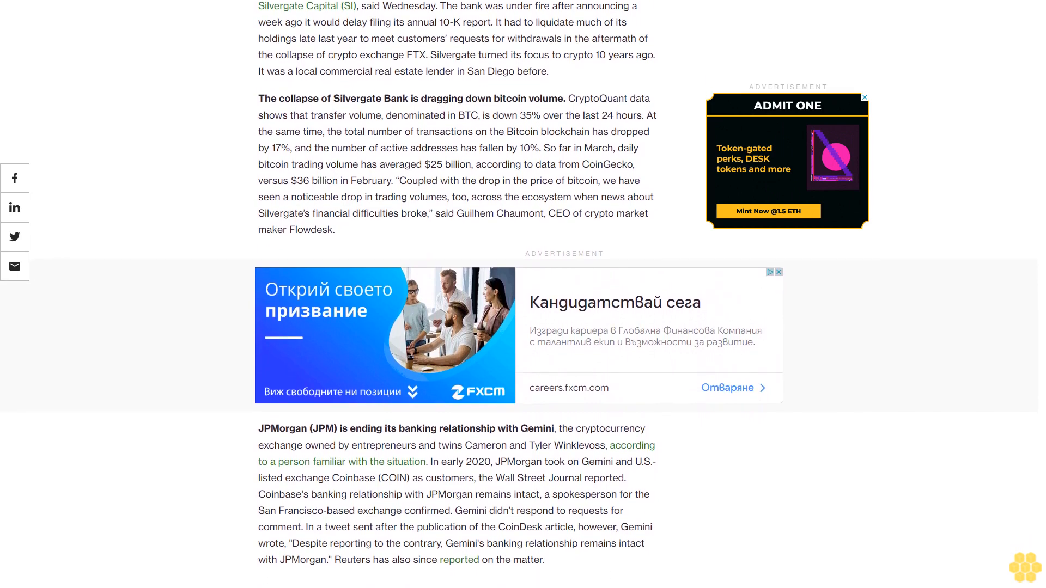
pyautogui.scroll(-3)
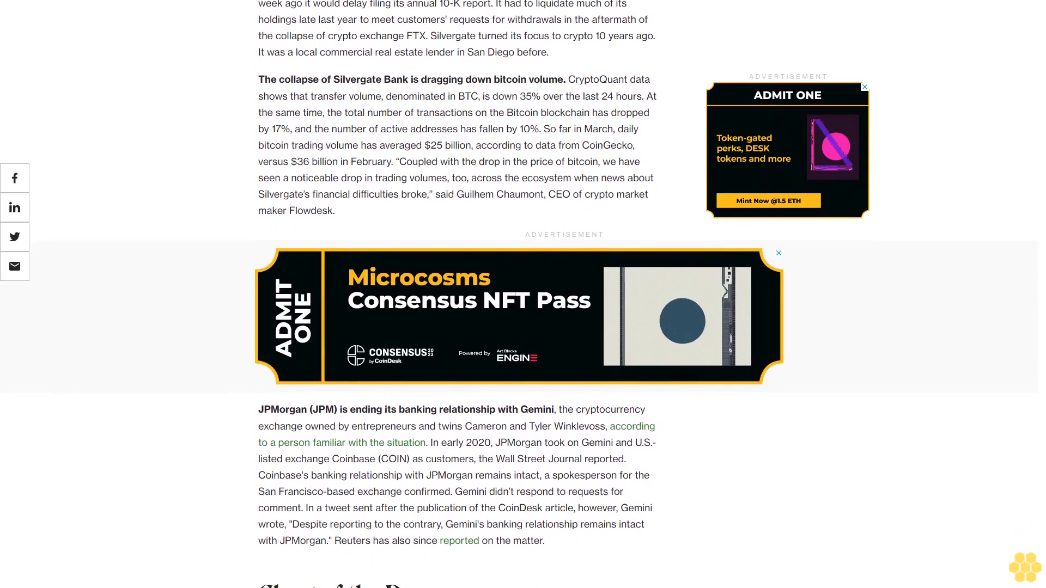
pyautogui.scroll(-3)
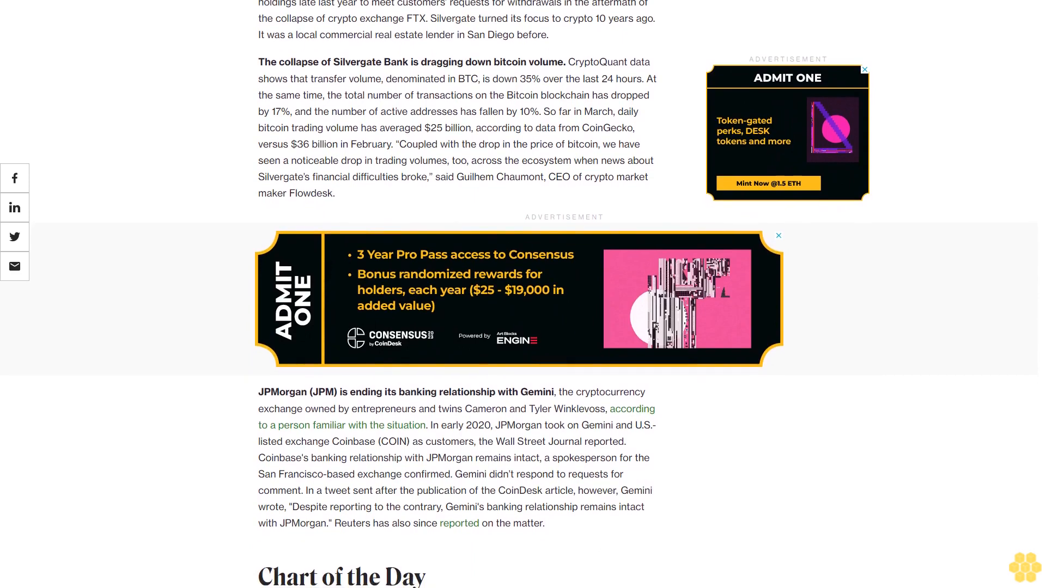
pyautogui.scroll(-3)
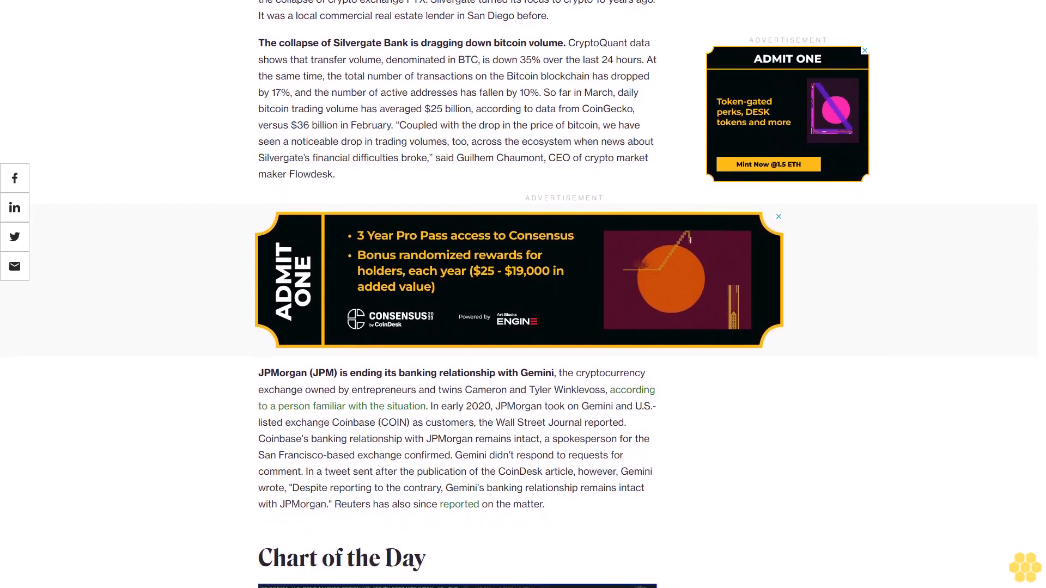
pyautogui.scroll(-3)
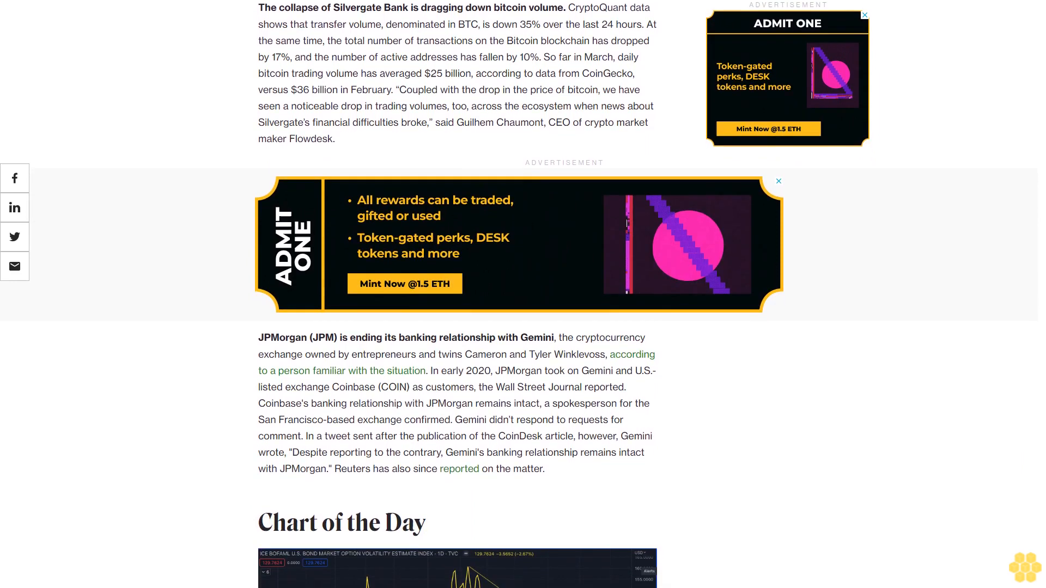
pyautogui.scroll(-3)
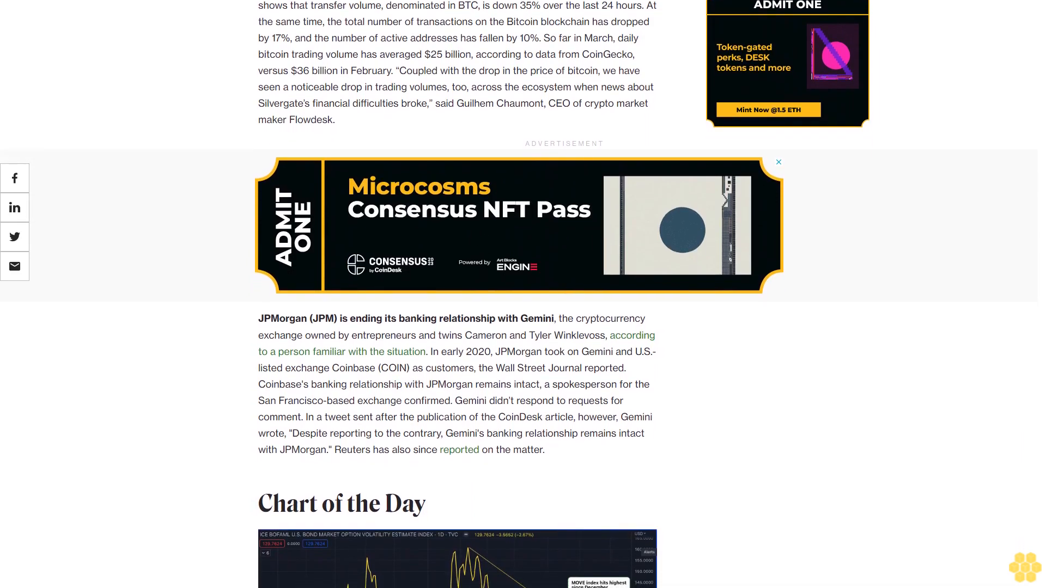
pyautogui.scroll(-3)
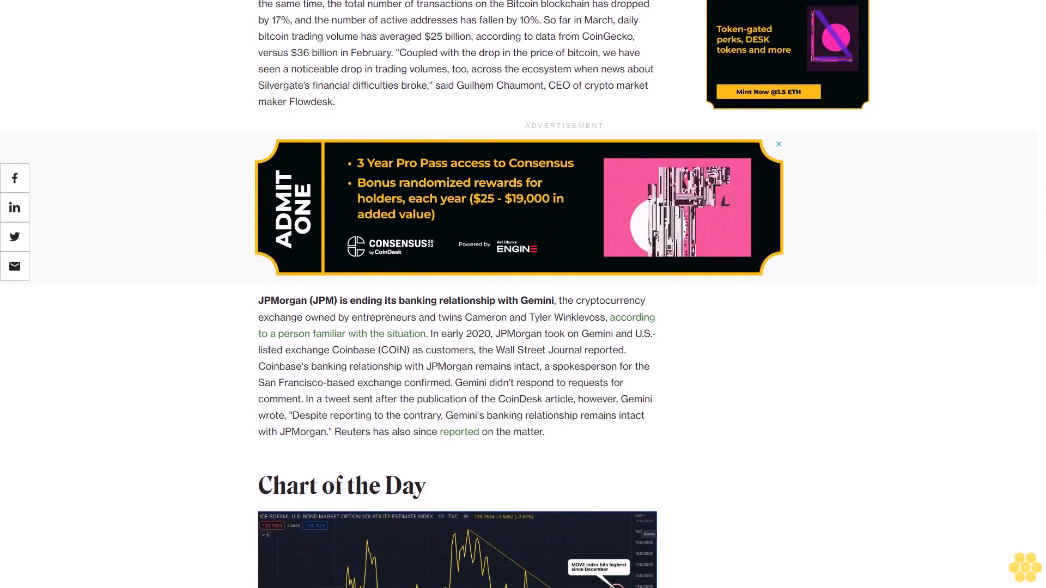
pyautogui.scroll(-3)
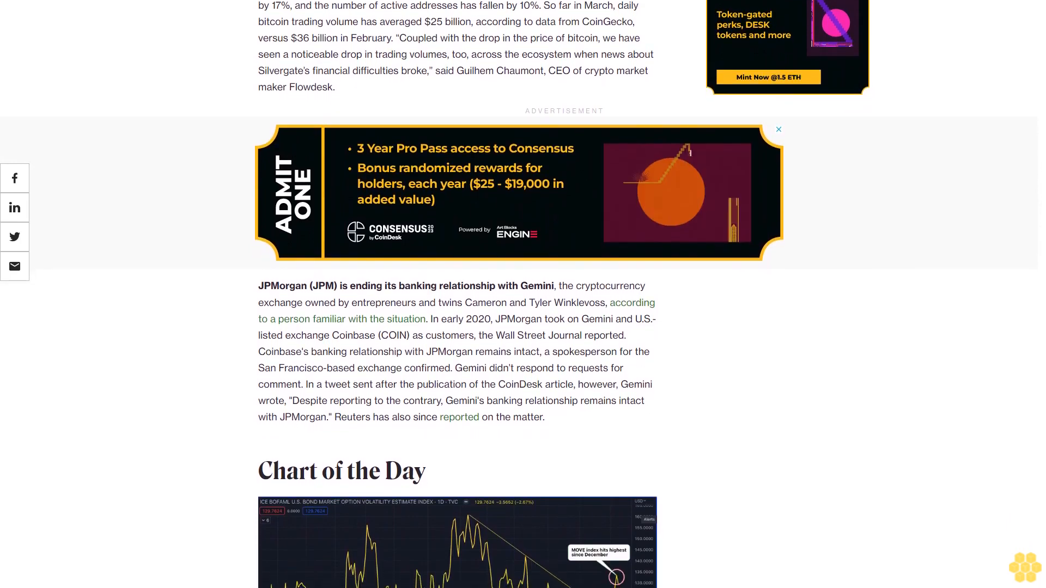
pyautogui.scroll(-3)
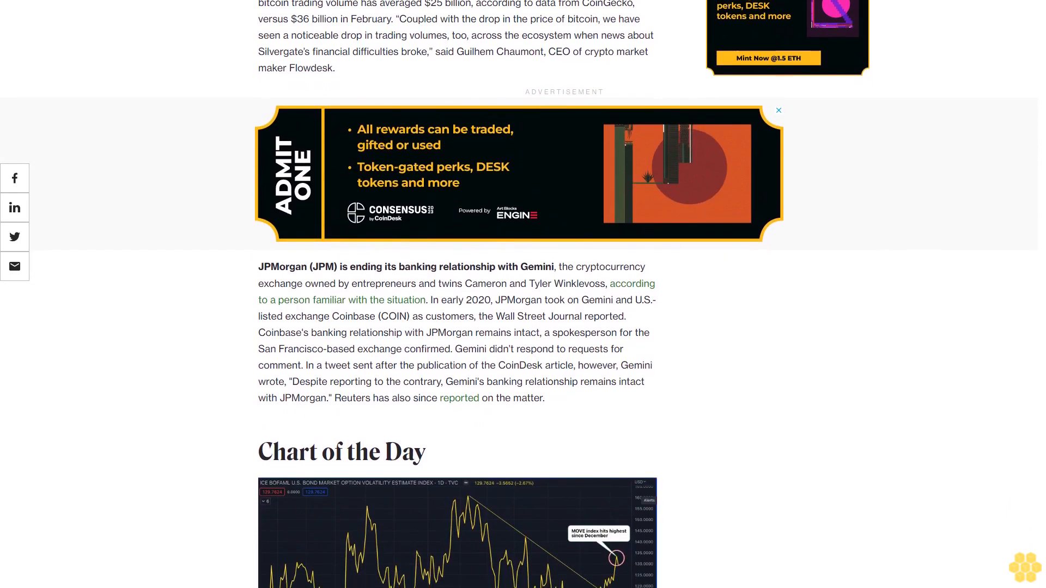
pyautogui.scroll(-3)
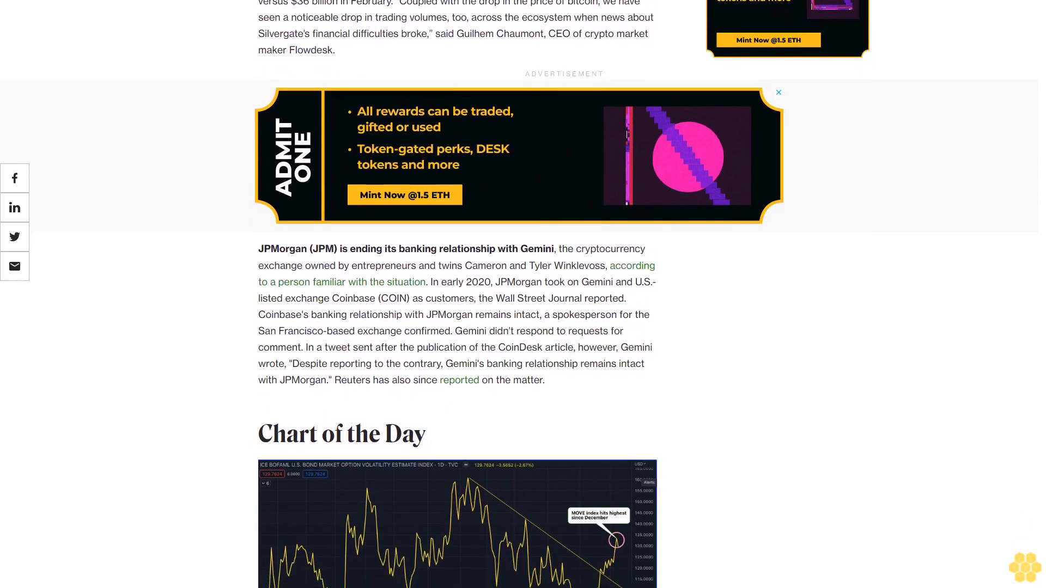
pyautogui.scroll(-3)
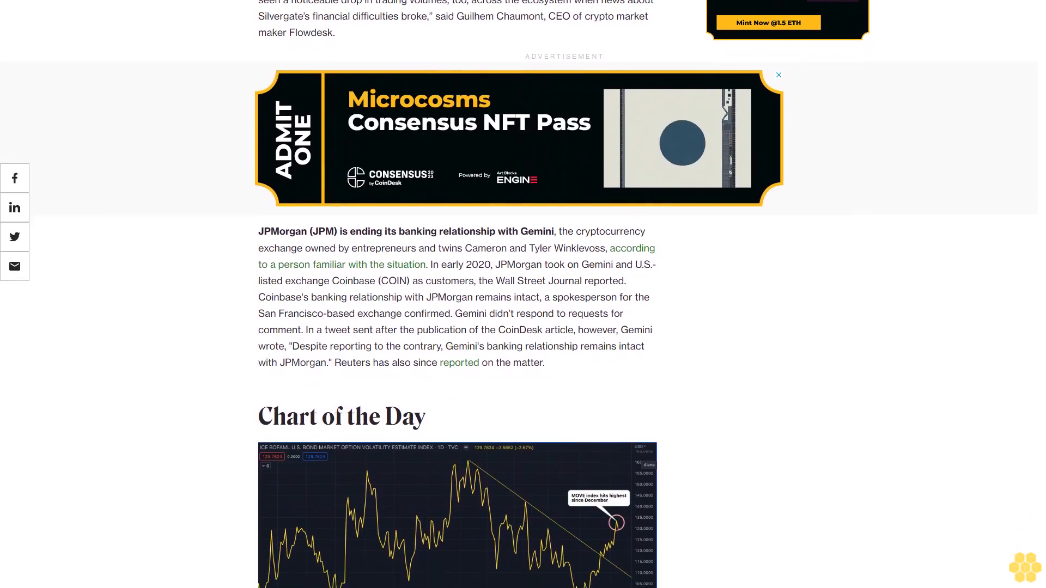
pyautogui.scroll(-3)
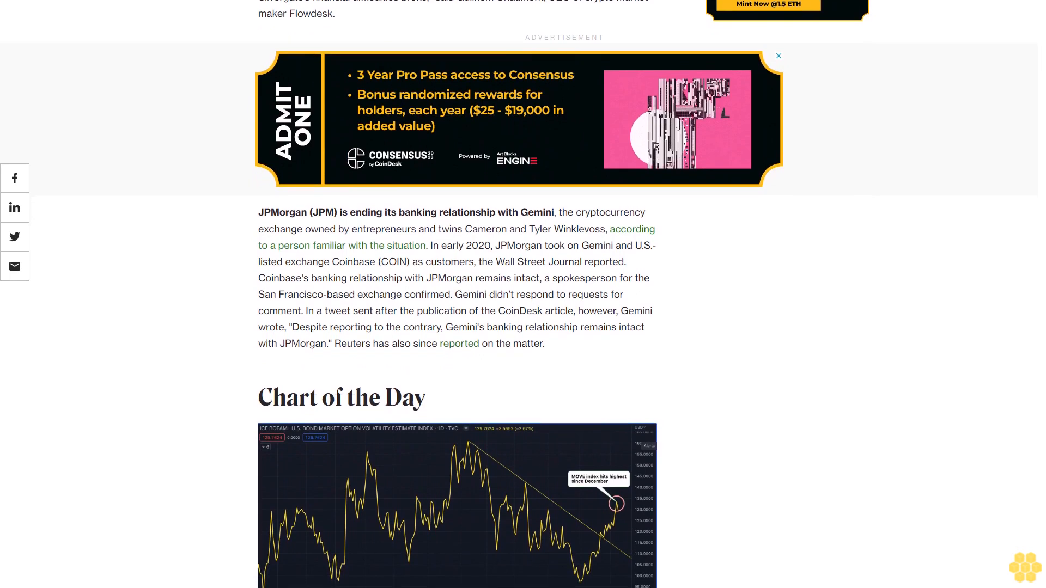
pyautogui.scroll(-3)
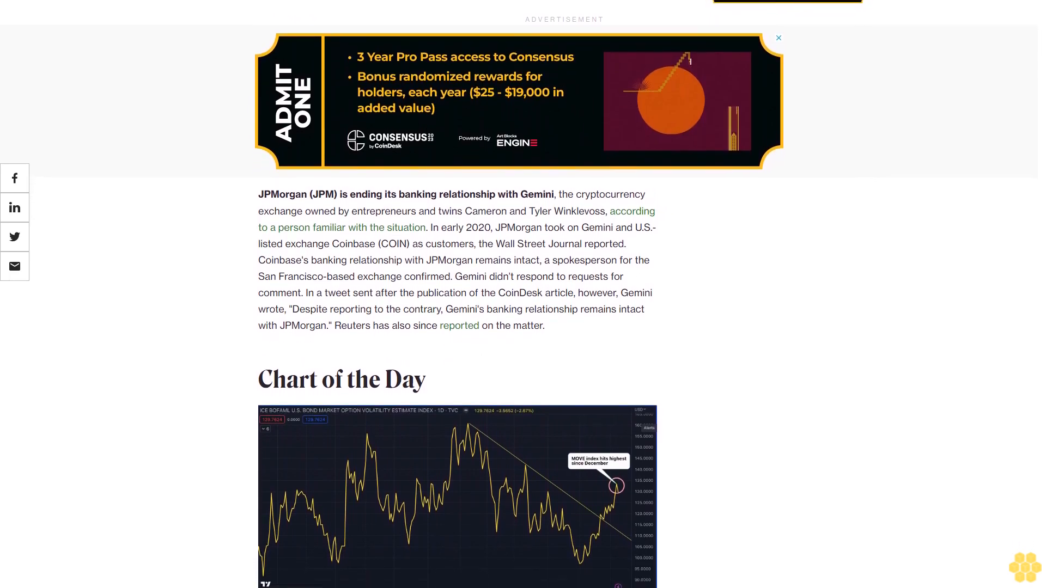
pyautogui.scroll(-3)
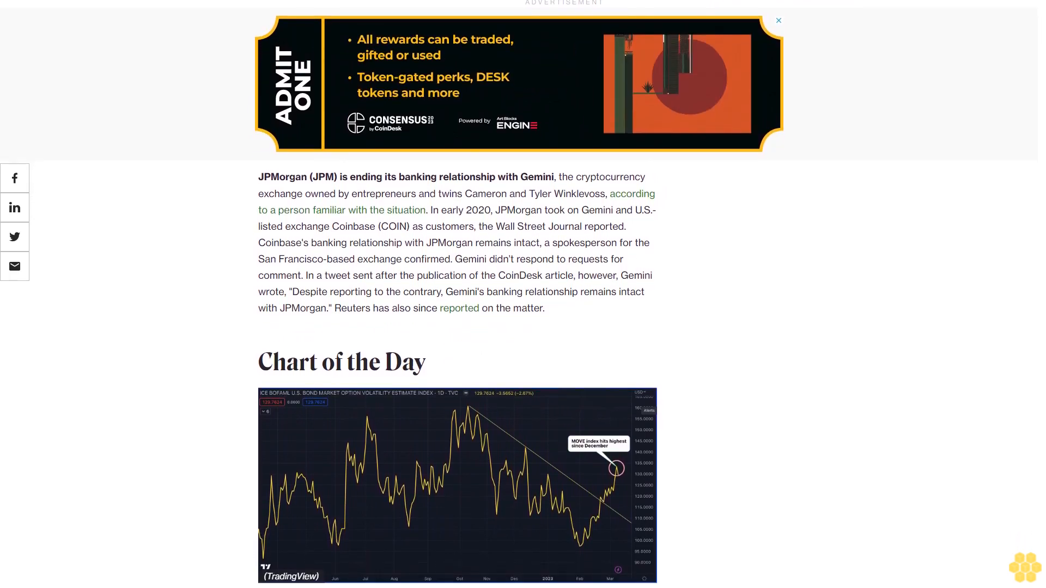
pyautogui.scroll(-3)
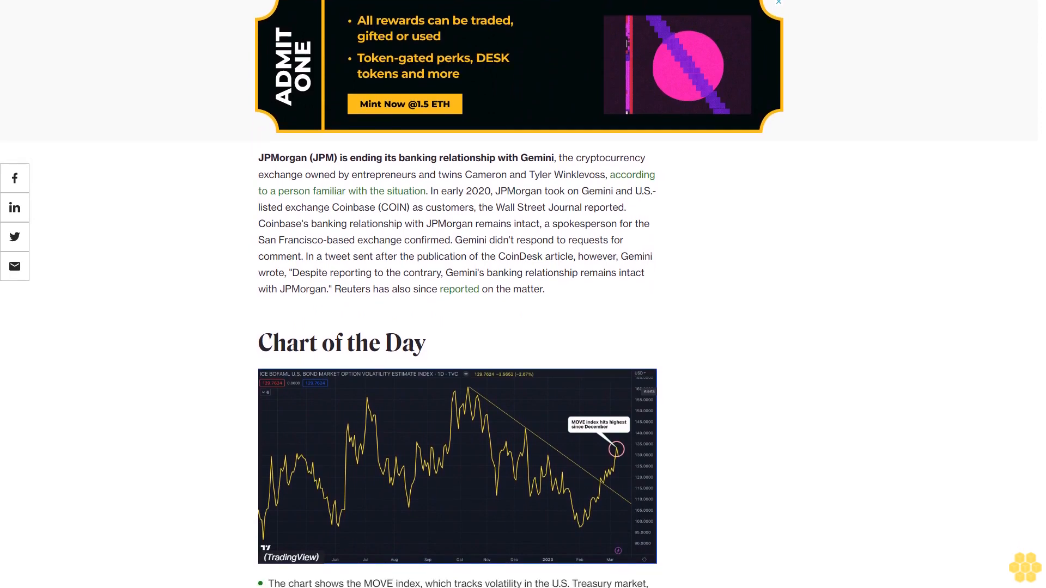
pyautogui.scroll(-3)
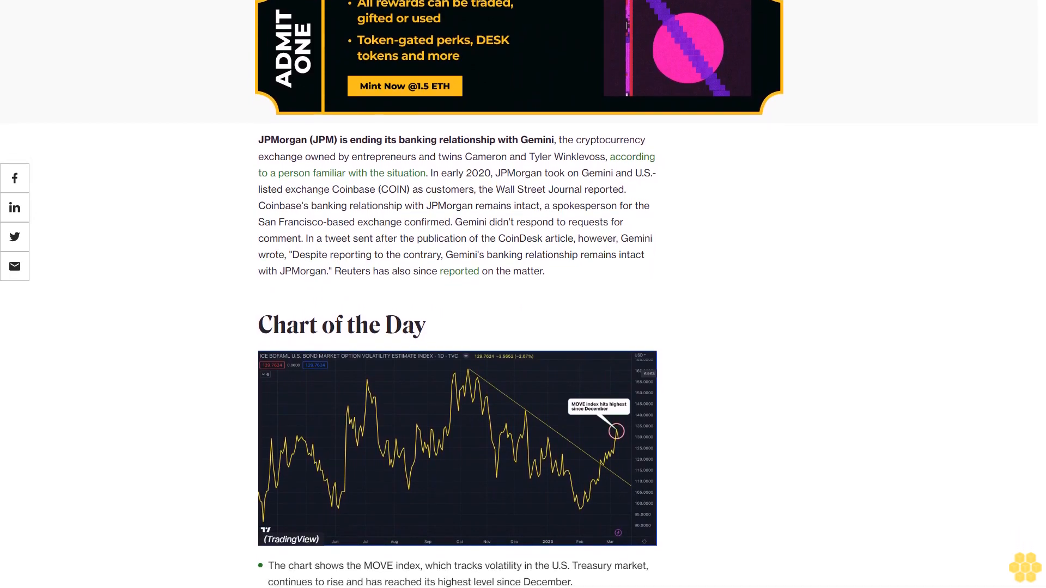
pyautogui.scroll(-3)
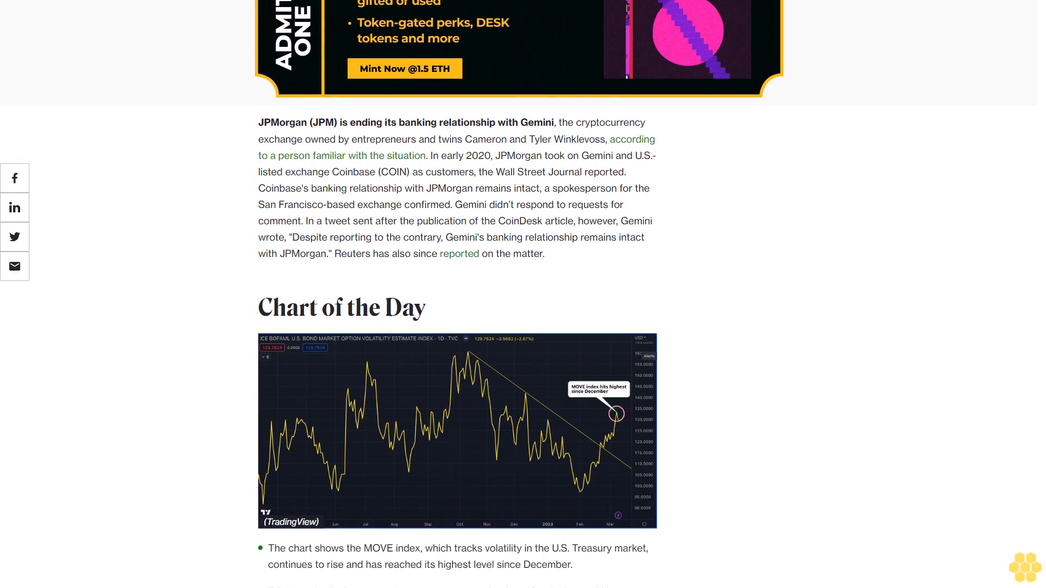
pyautogui.scroll(-3)
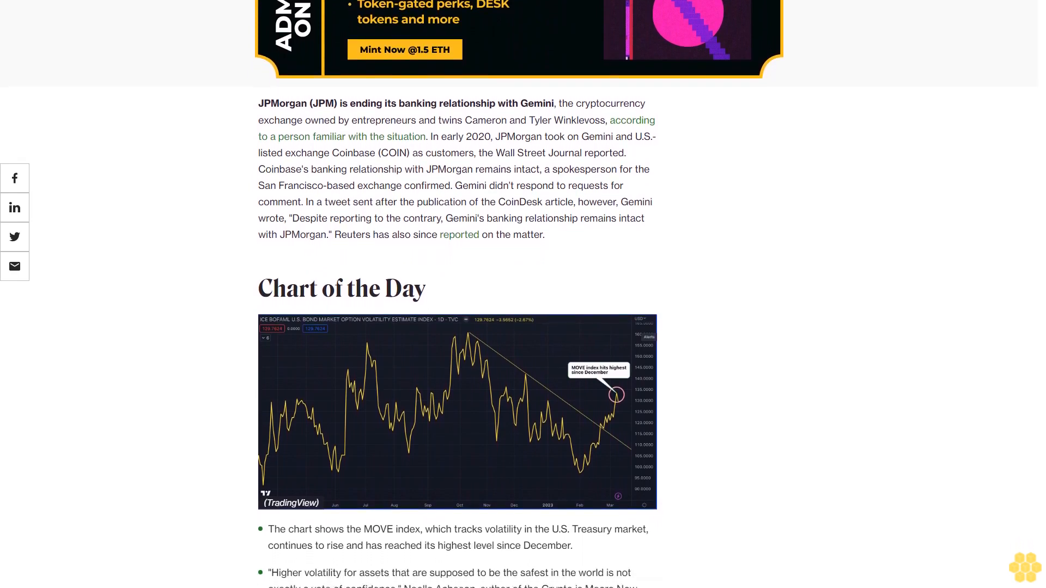
pyautogui.scroll(-3)
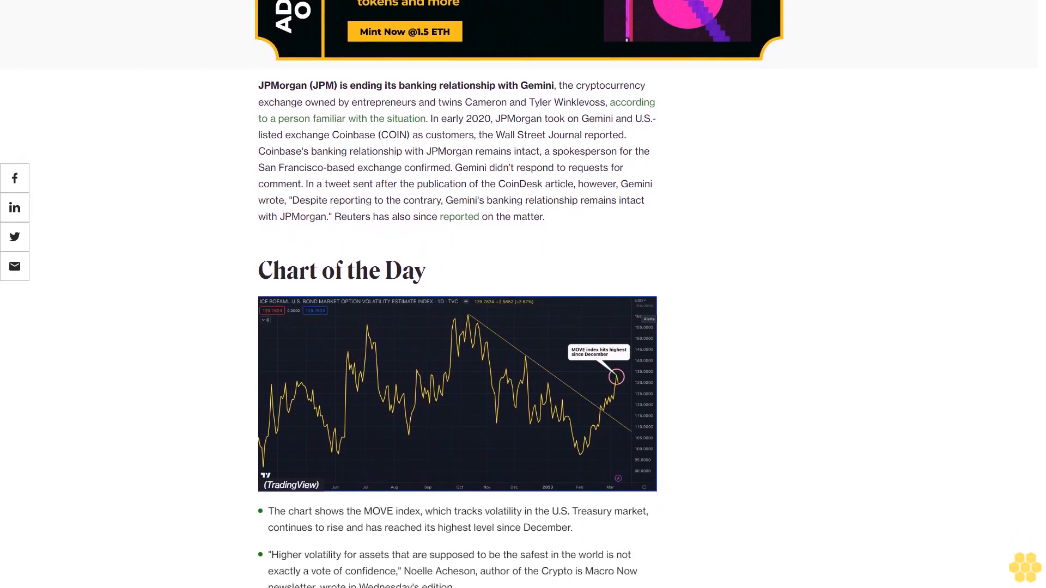
pyautogui.scroll(-3)
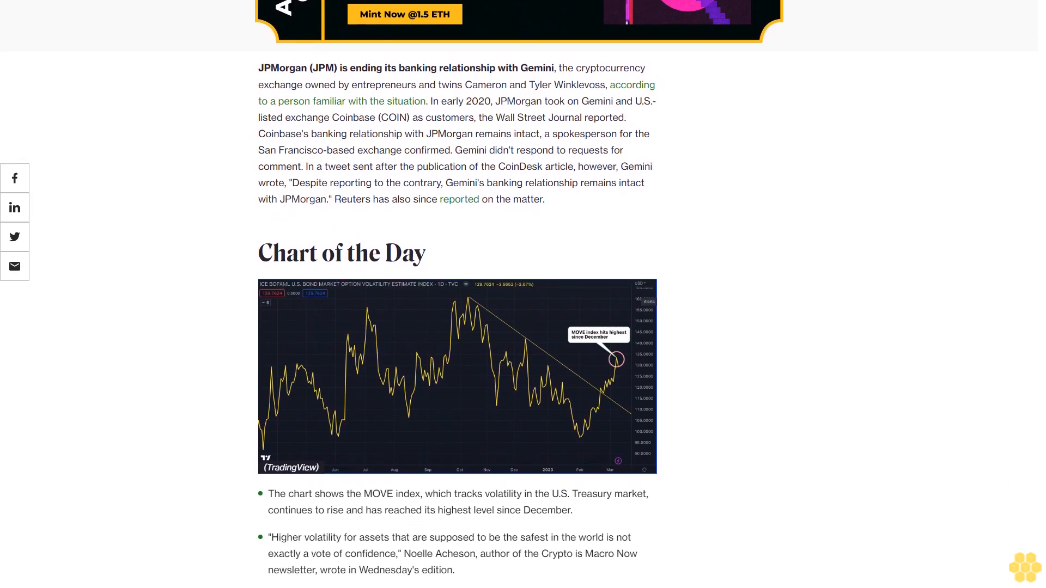
pyautogui.scroll(-3)
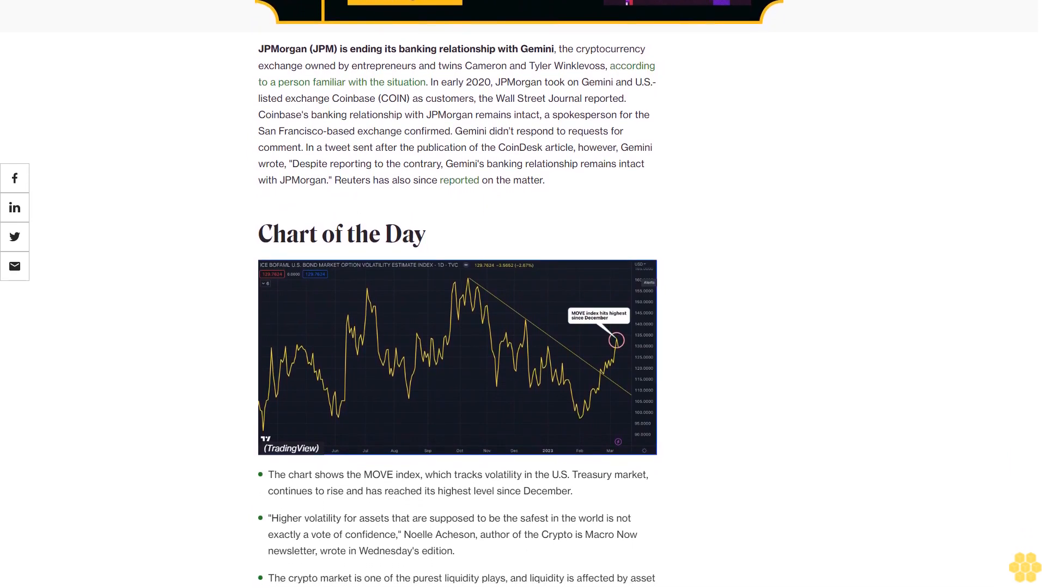
pyautogui.scroll(-3)
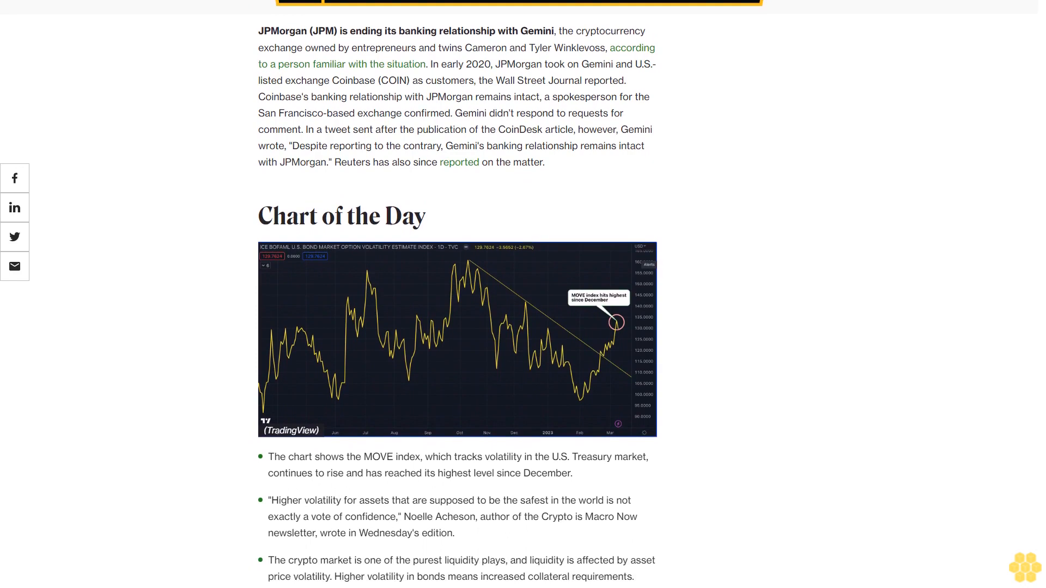
pyautogui.scroll(-3)
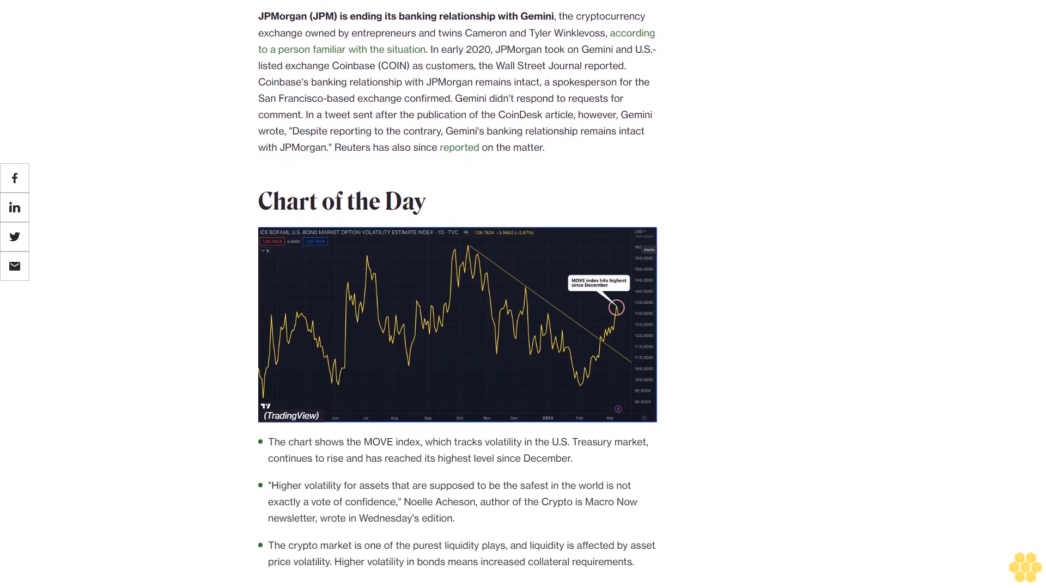
pyautogui.scroll(-3)
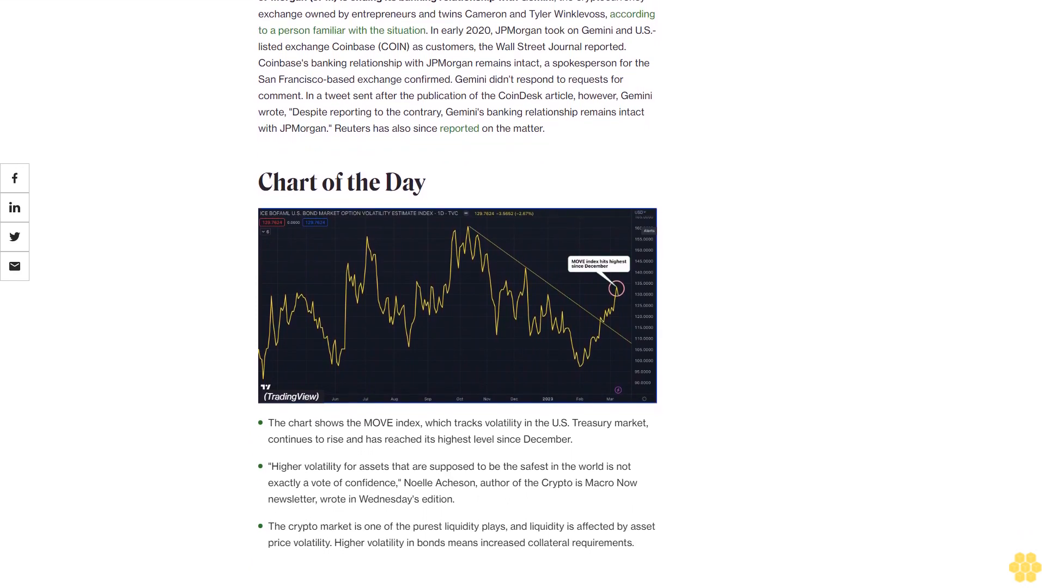
pyautogui.scroll(-3)
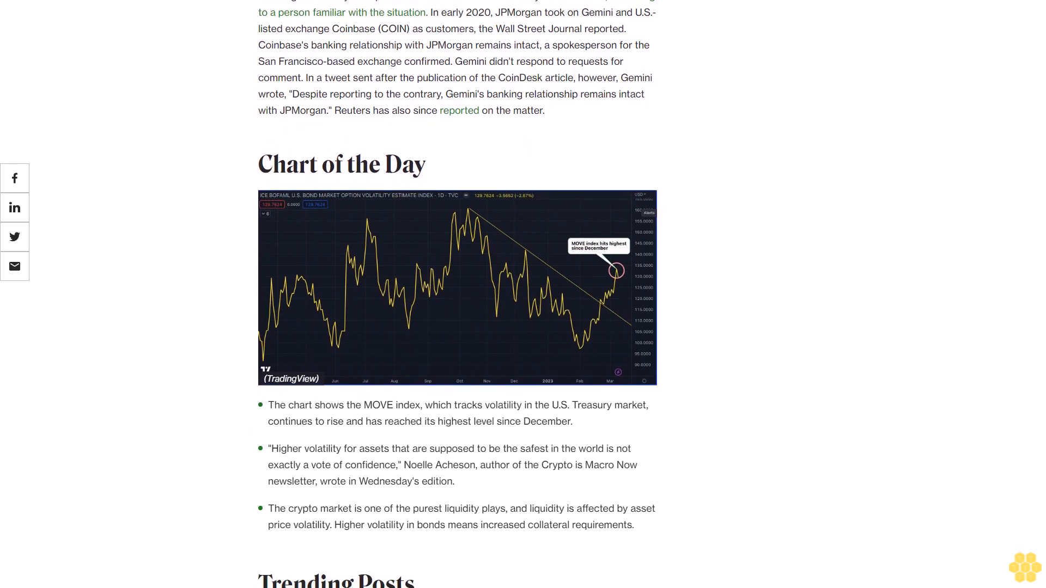
pyautogui.scroll(-3)
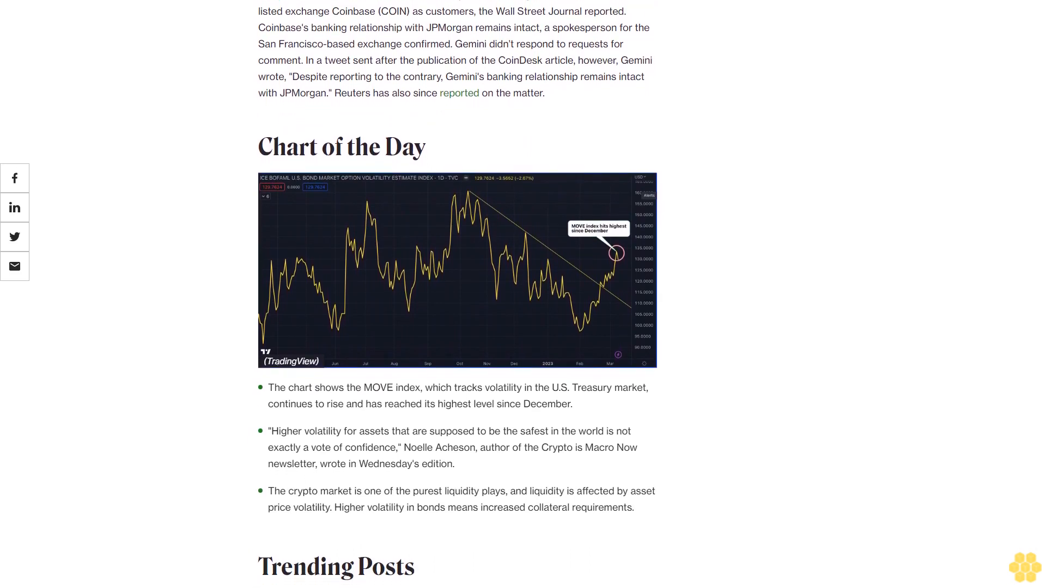
pyautogui.scroll(-3)
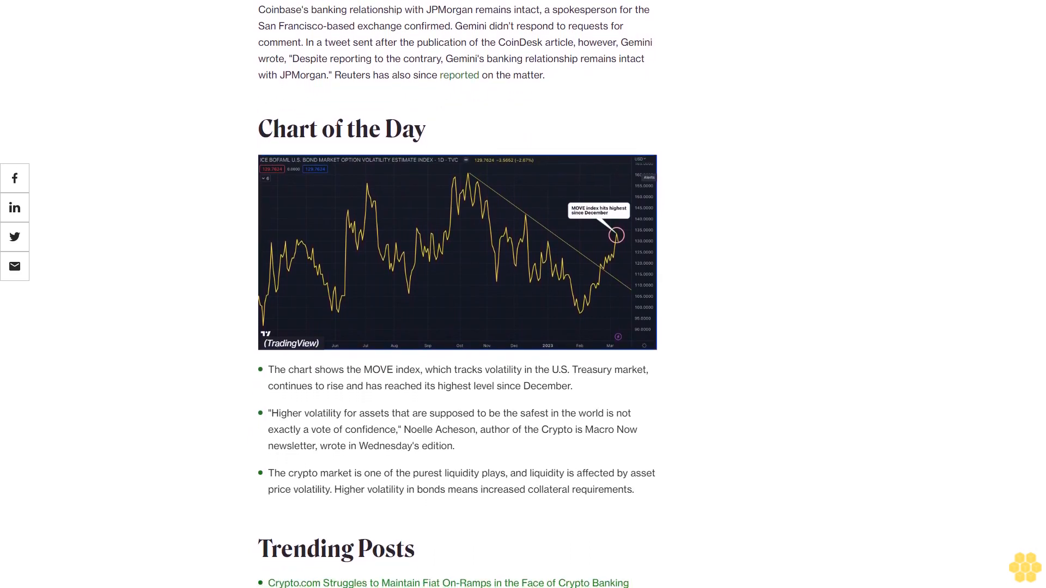
pyautogui.scroll(-3)
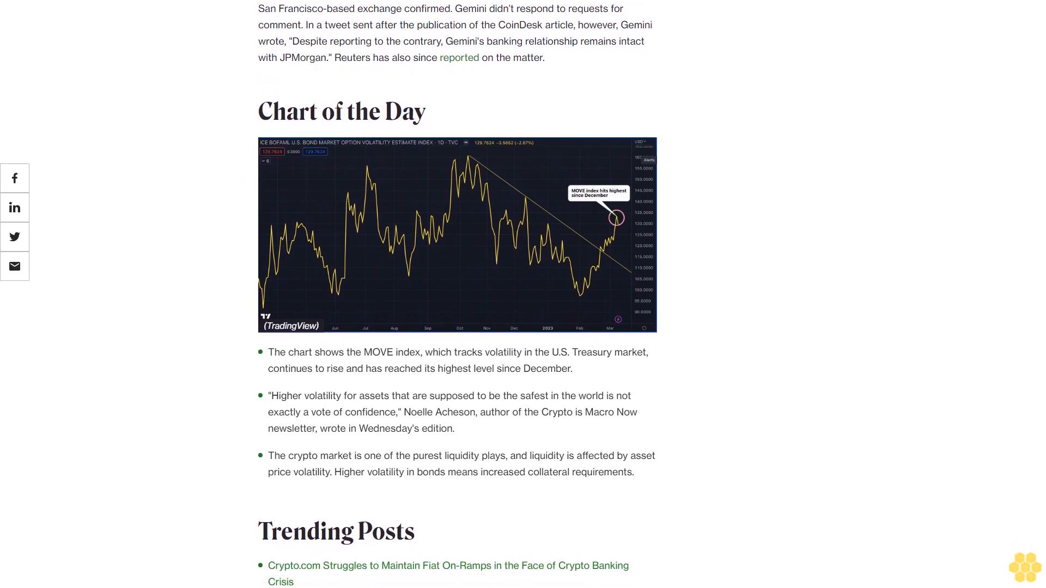
pyautogui.scroll(-3)
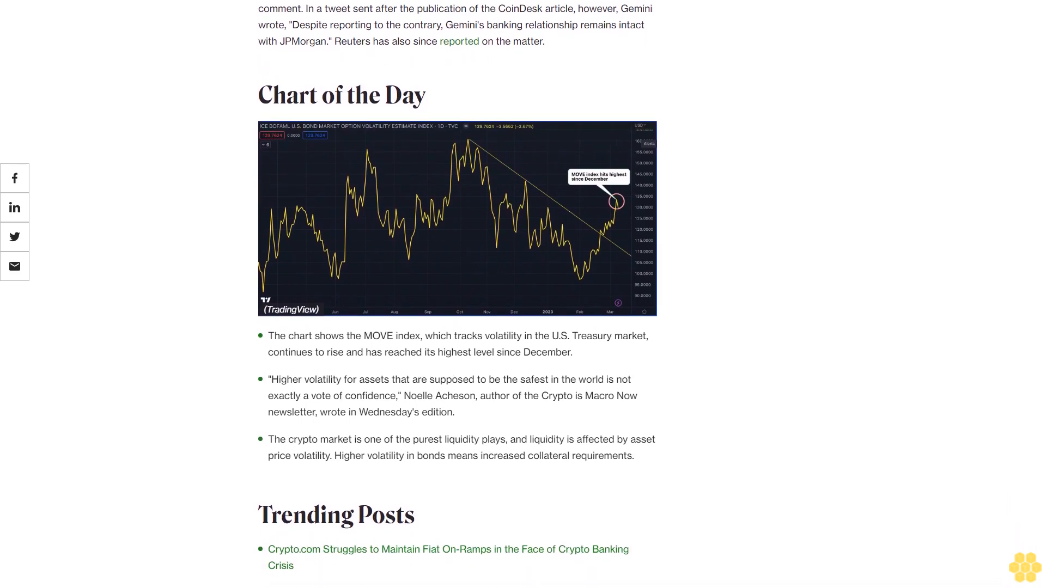
pyautogui.scroll(-3)
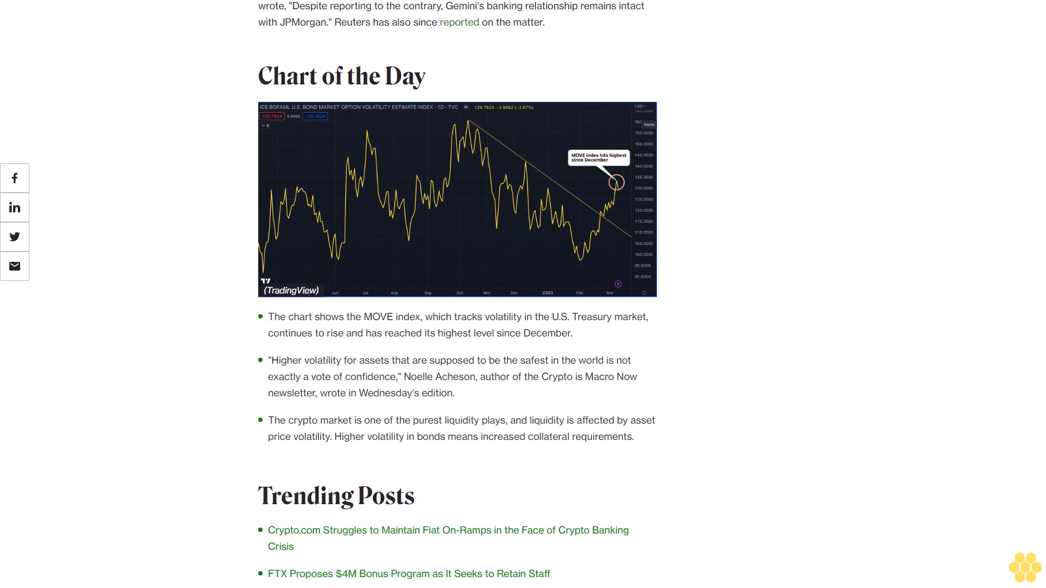
pyautogui.scroll(-3)
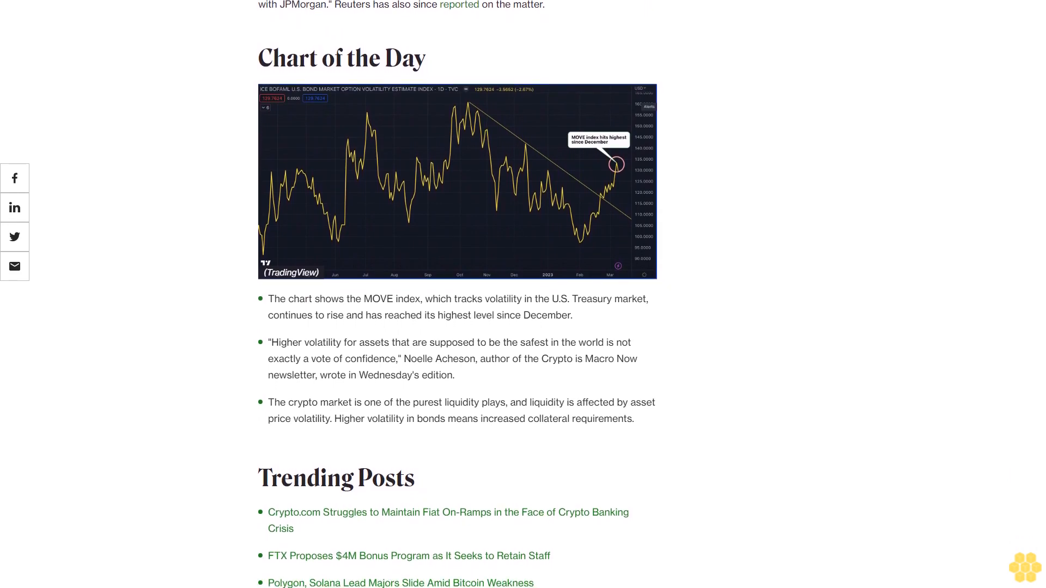
pyautogui.scroll(-3)
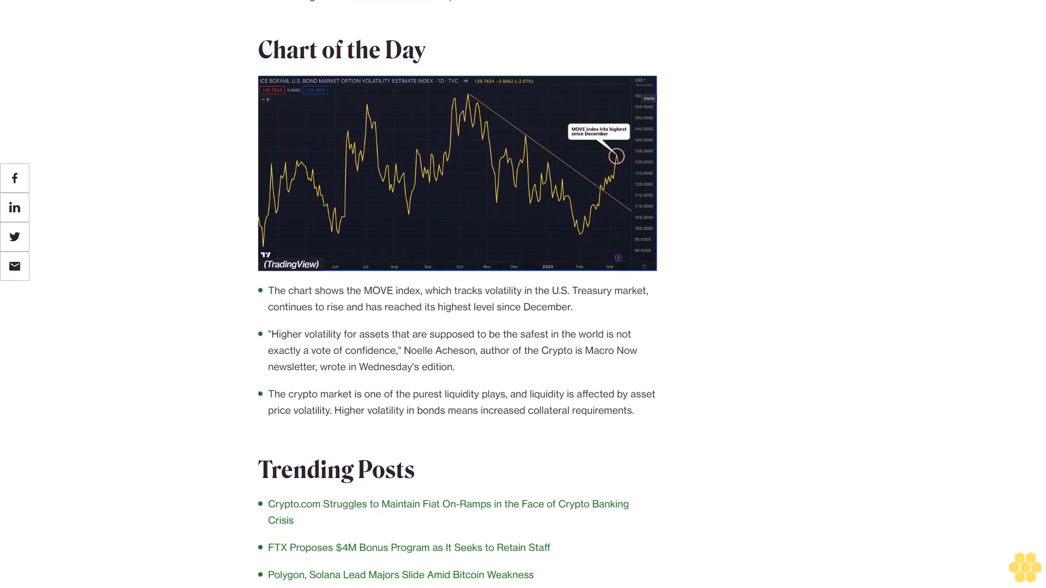